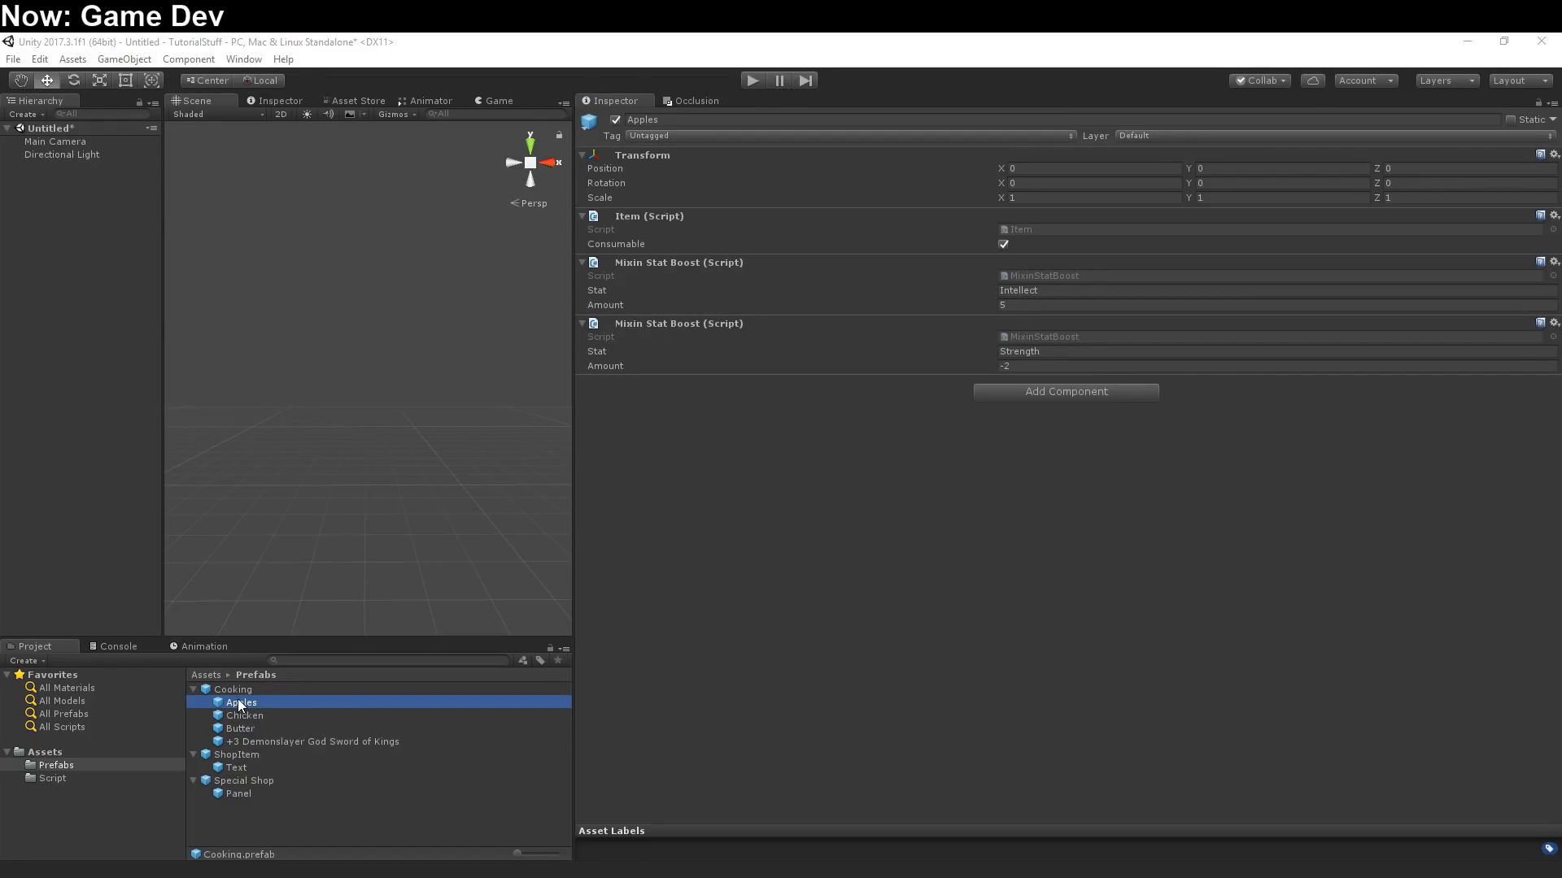
Select the Cooking prefab to show its Inventory with Apples, Chicken, Butter and the sword
click(233, 690)
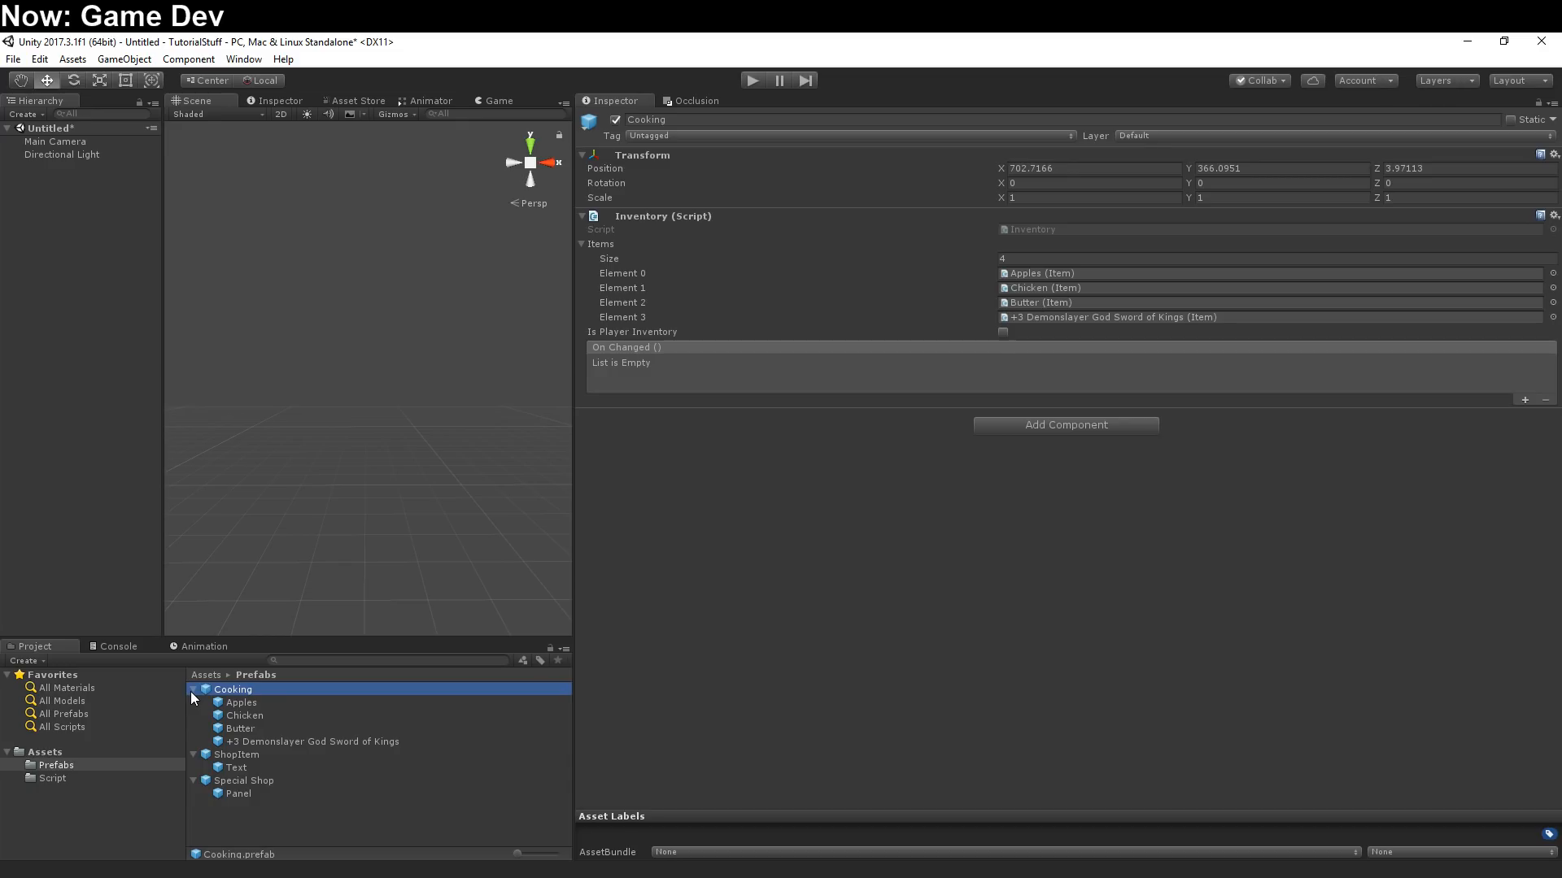
mouse_move(353, 543)
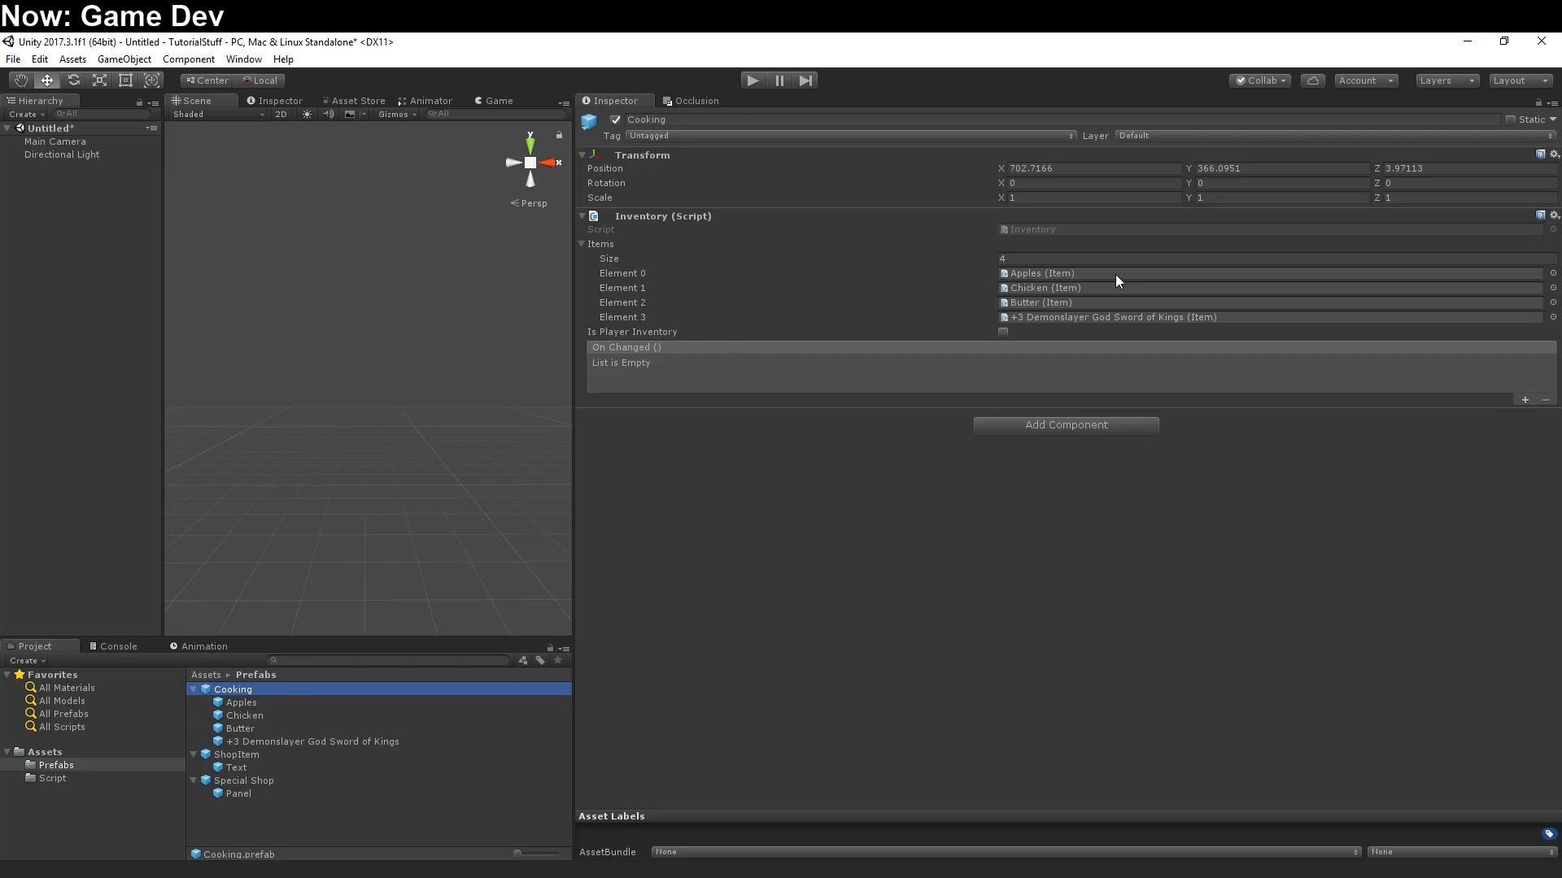
mouse_move(1004, 332)
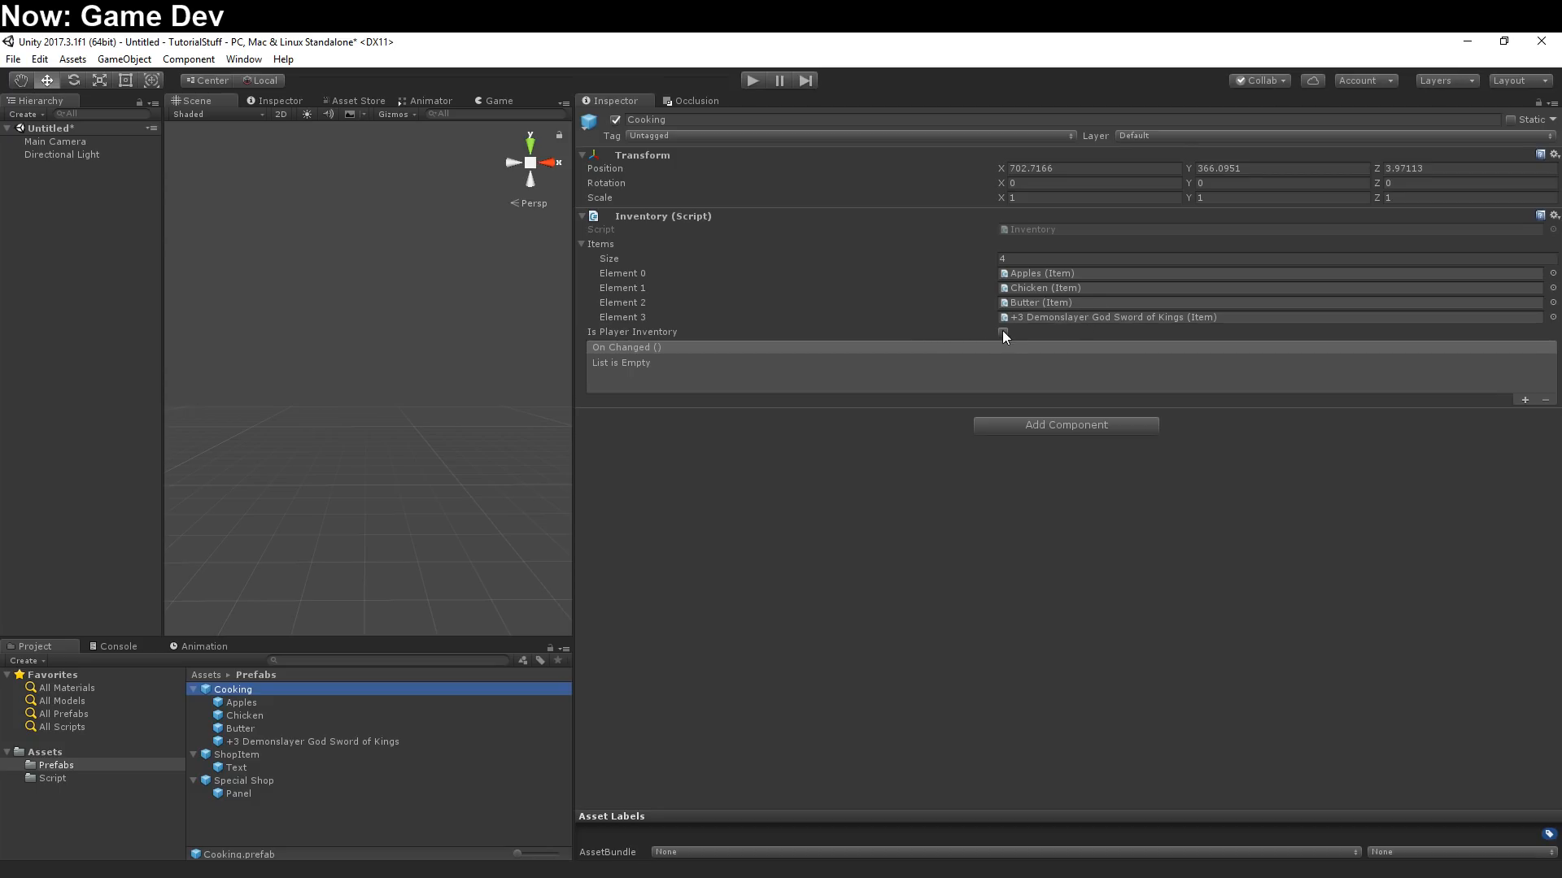
mouse_move(968, 387)
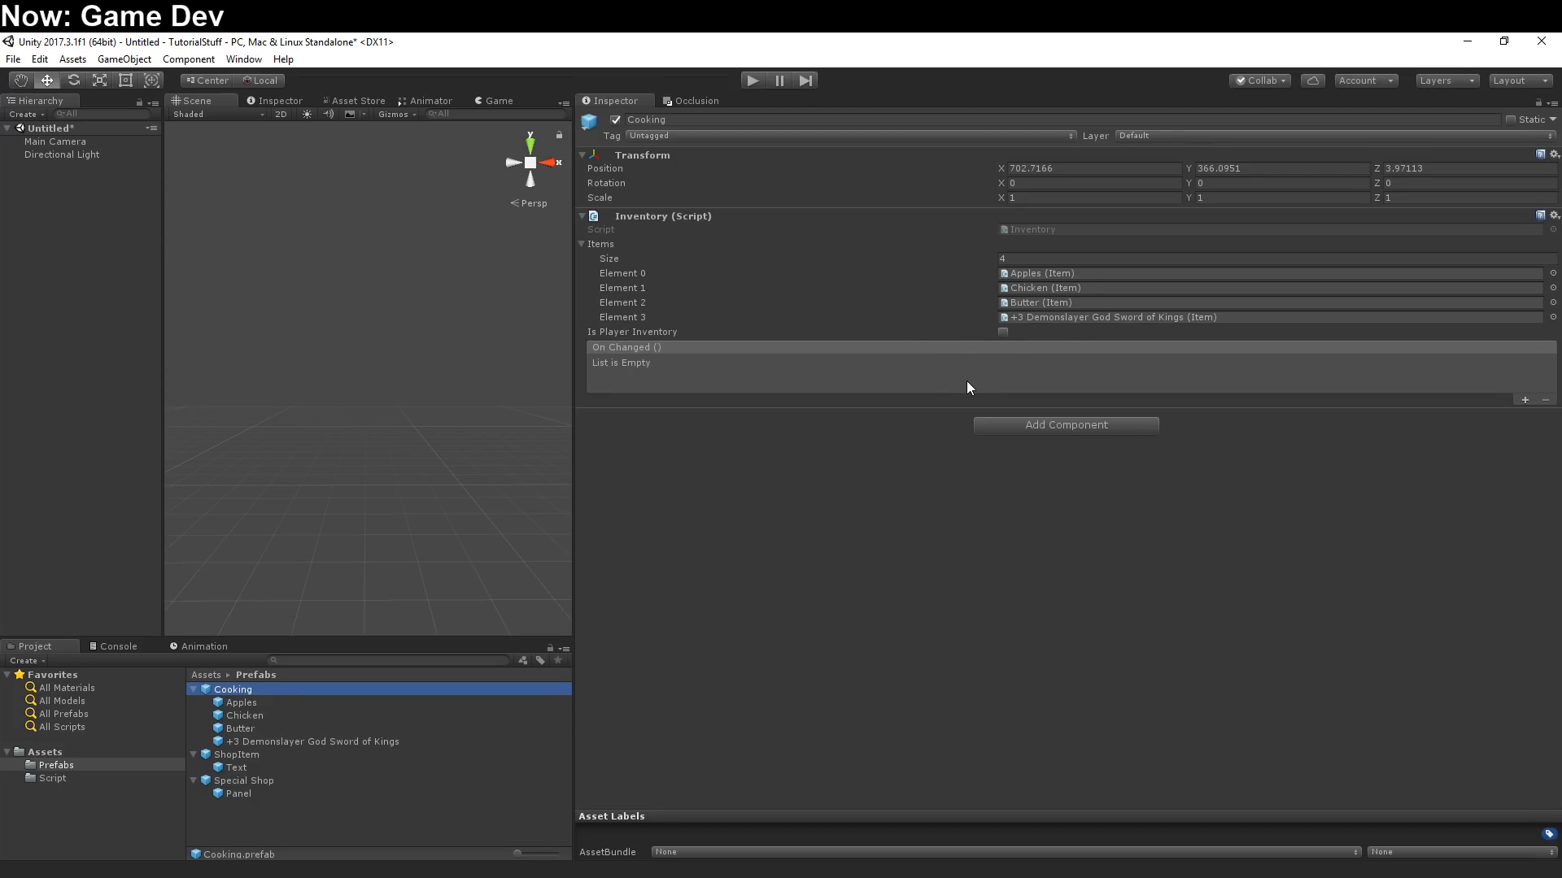
mouse_move(1002, 355)
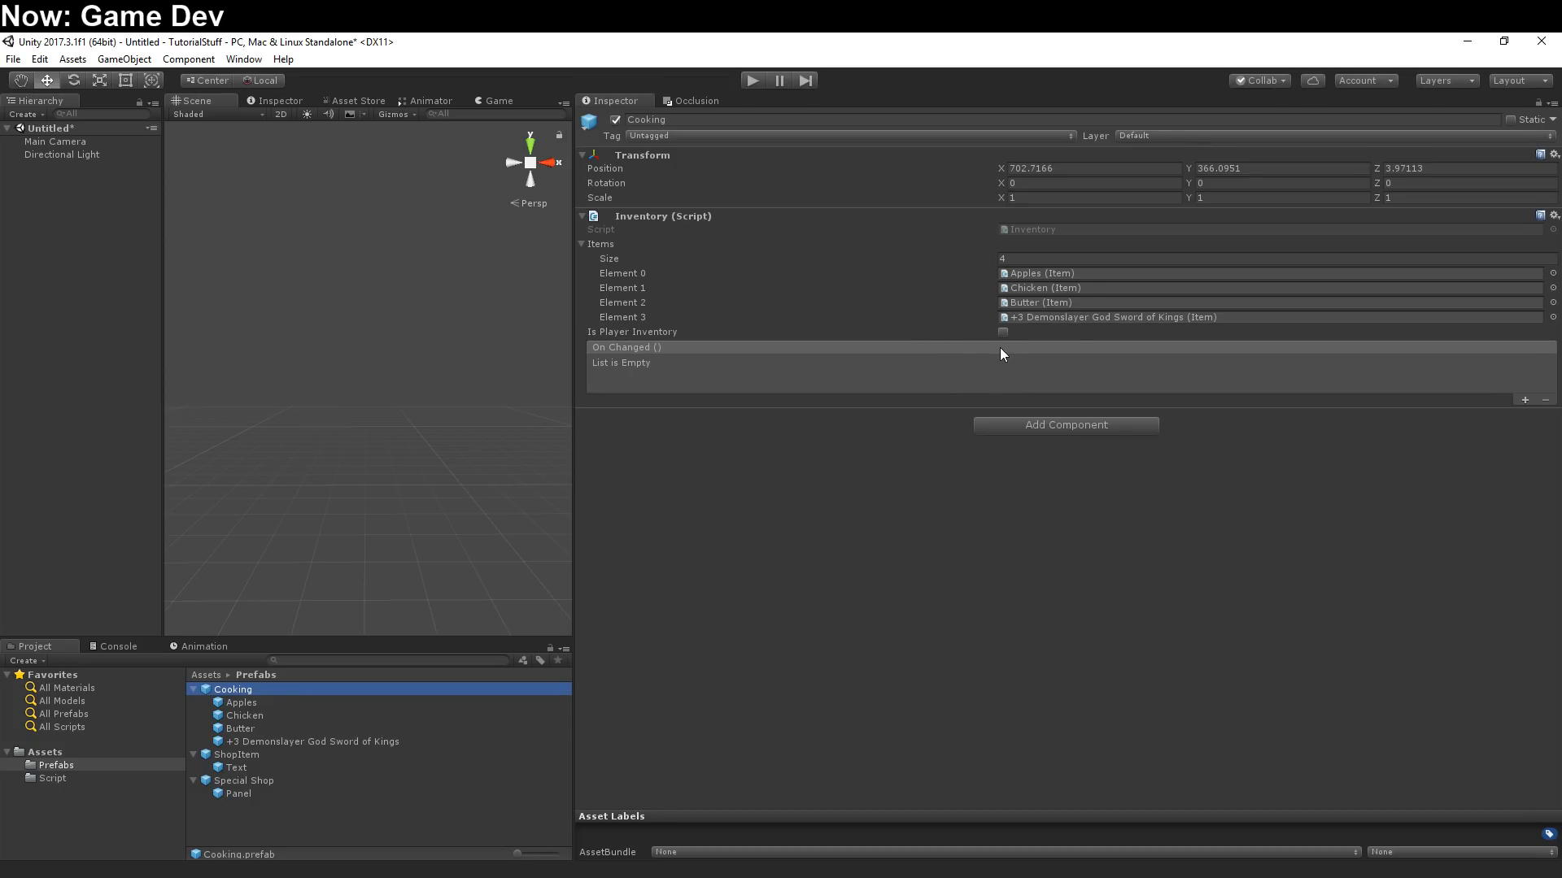
mouse_move(908, 337)
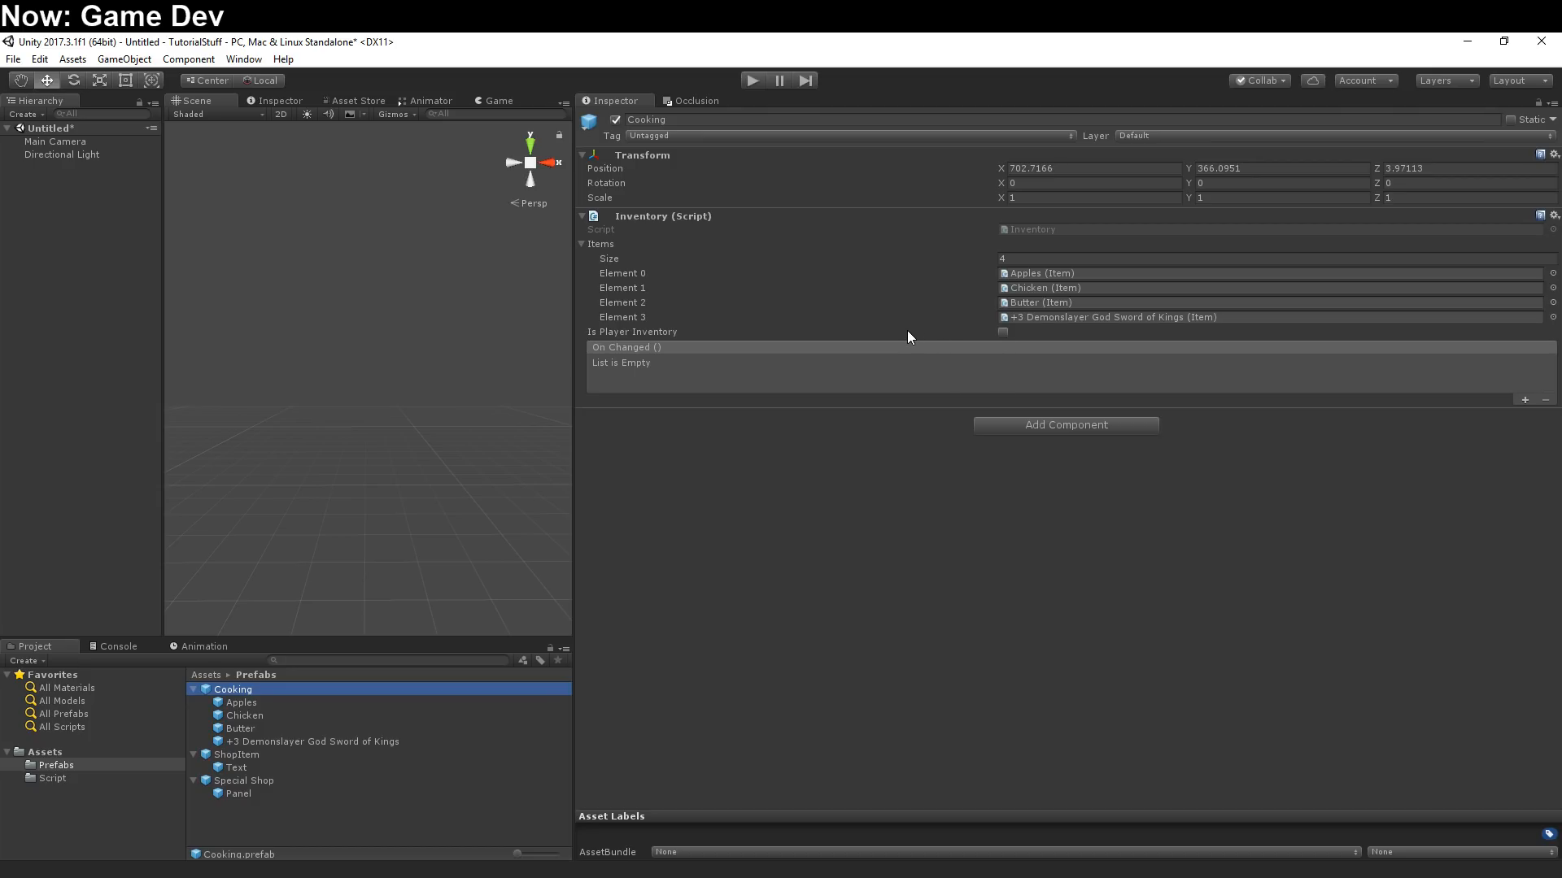
mouse_move(854, 335)
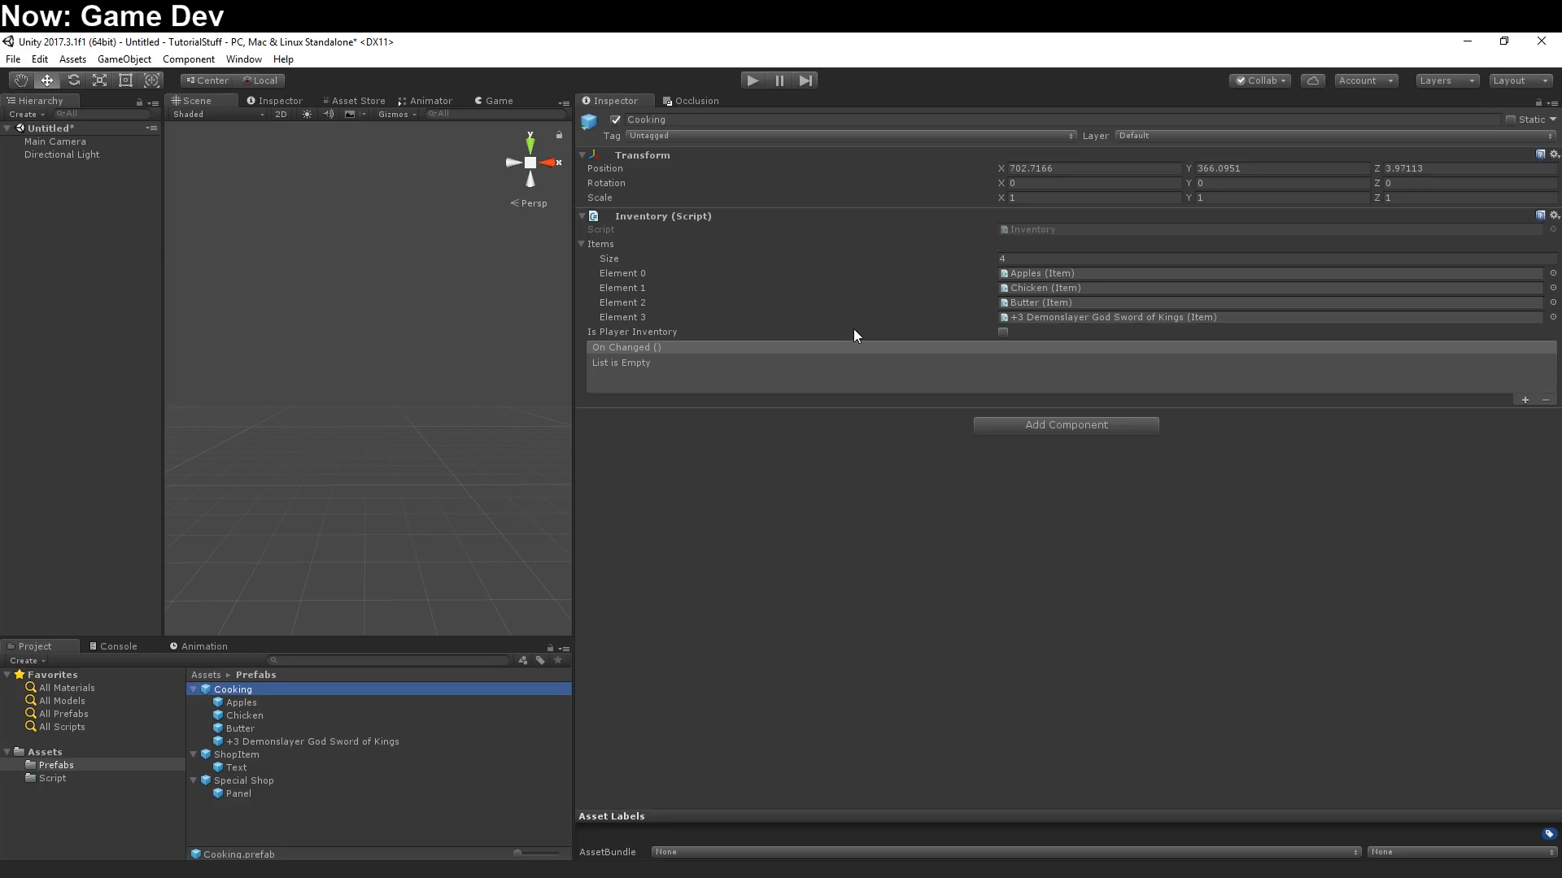
mouse_move(1085, 273)
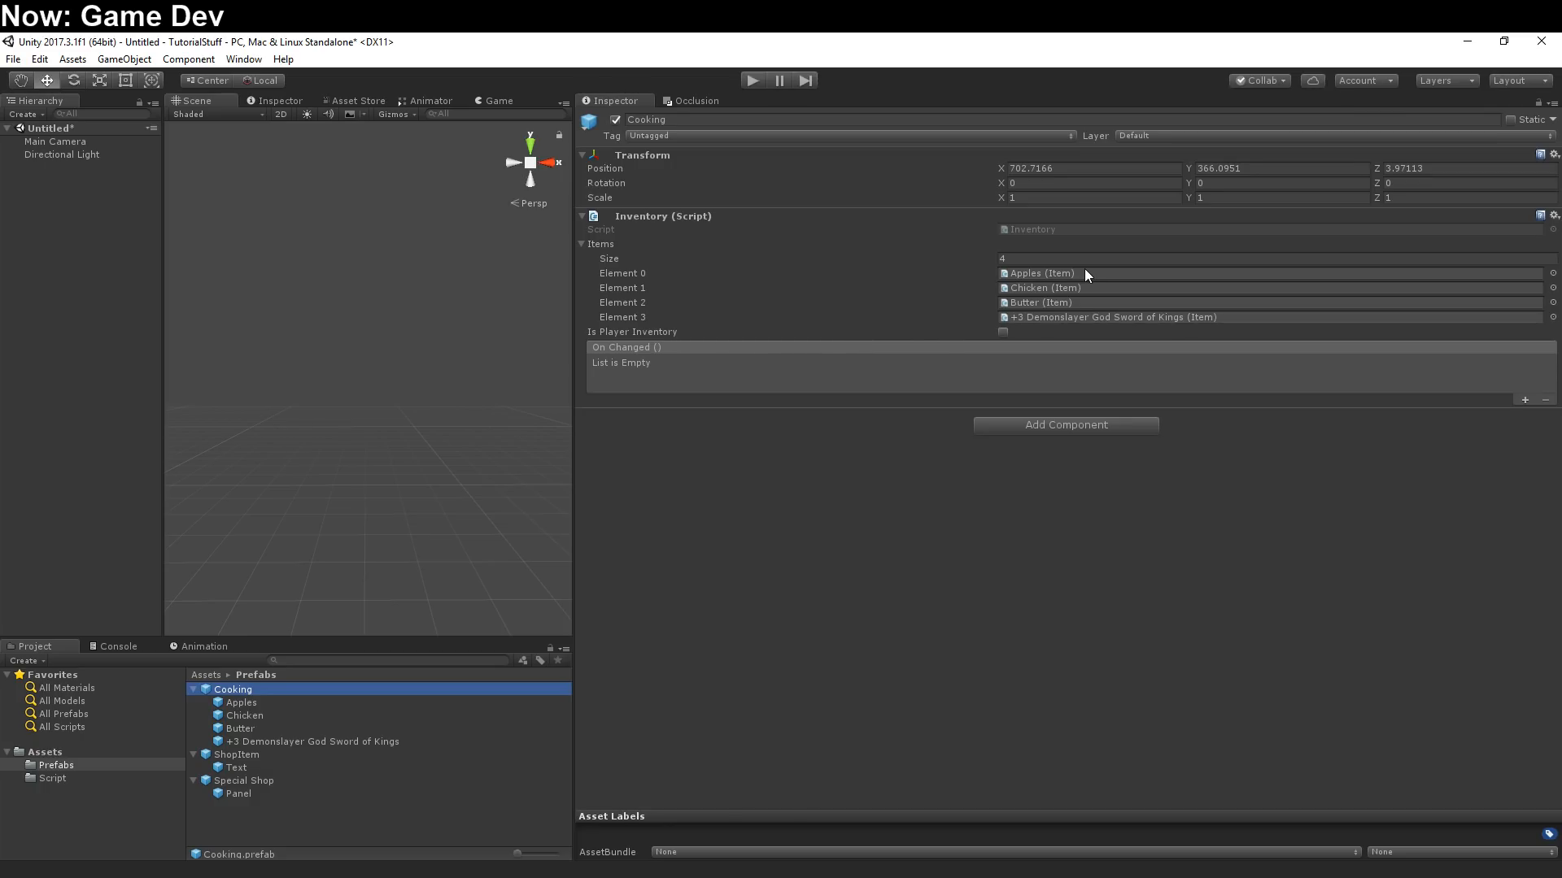
Select the Apples item asset to show it as consumable with Intellect +5 and Strength -2
click(240, 703)
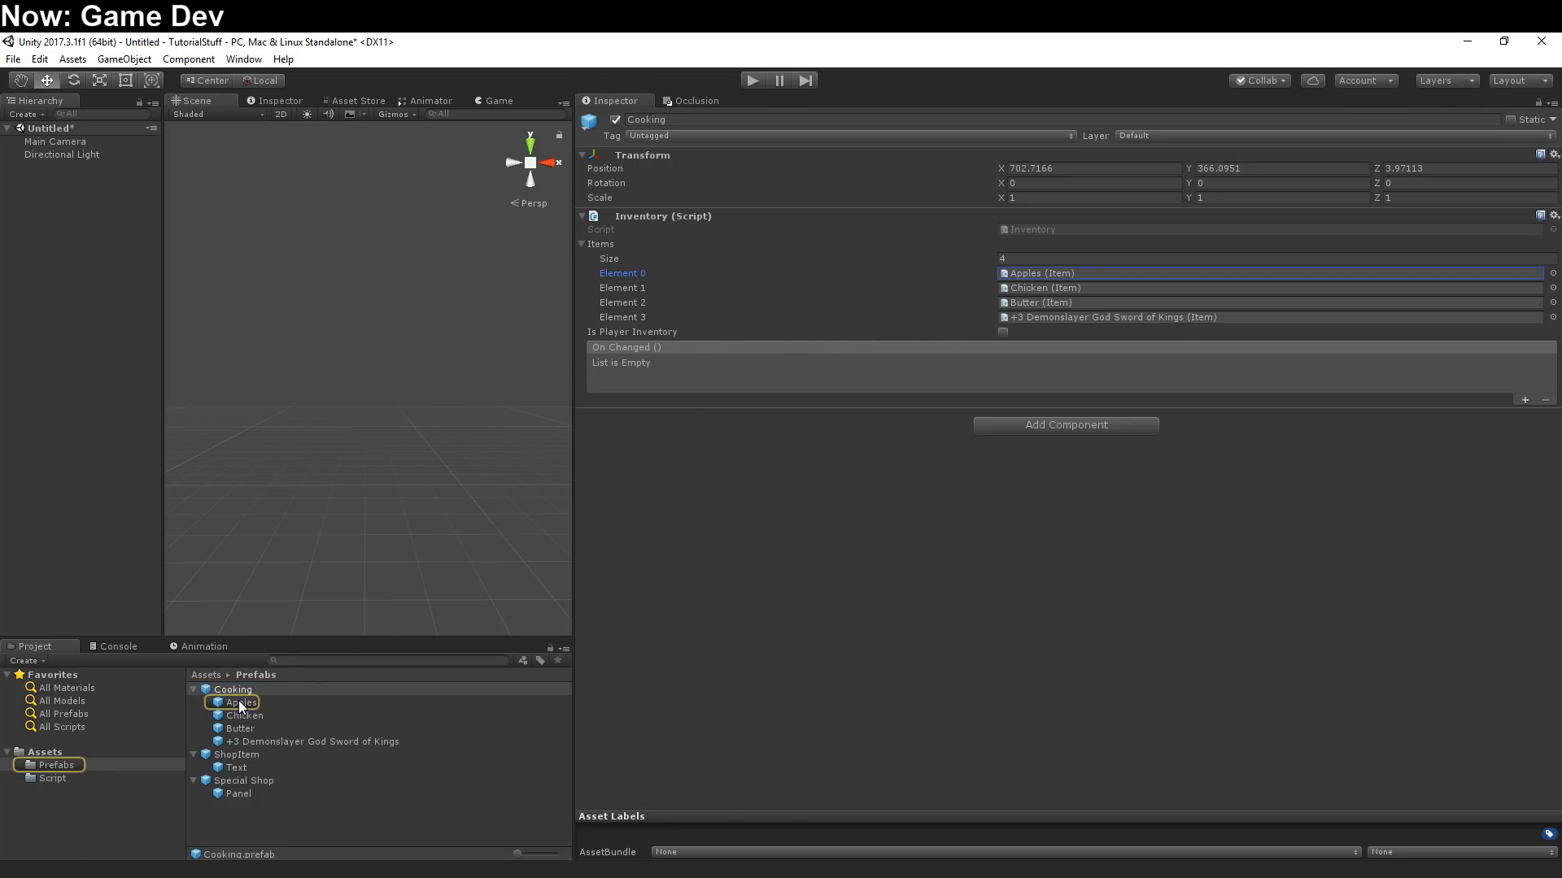
click(240, 703)
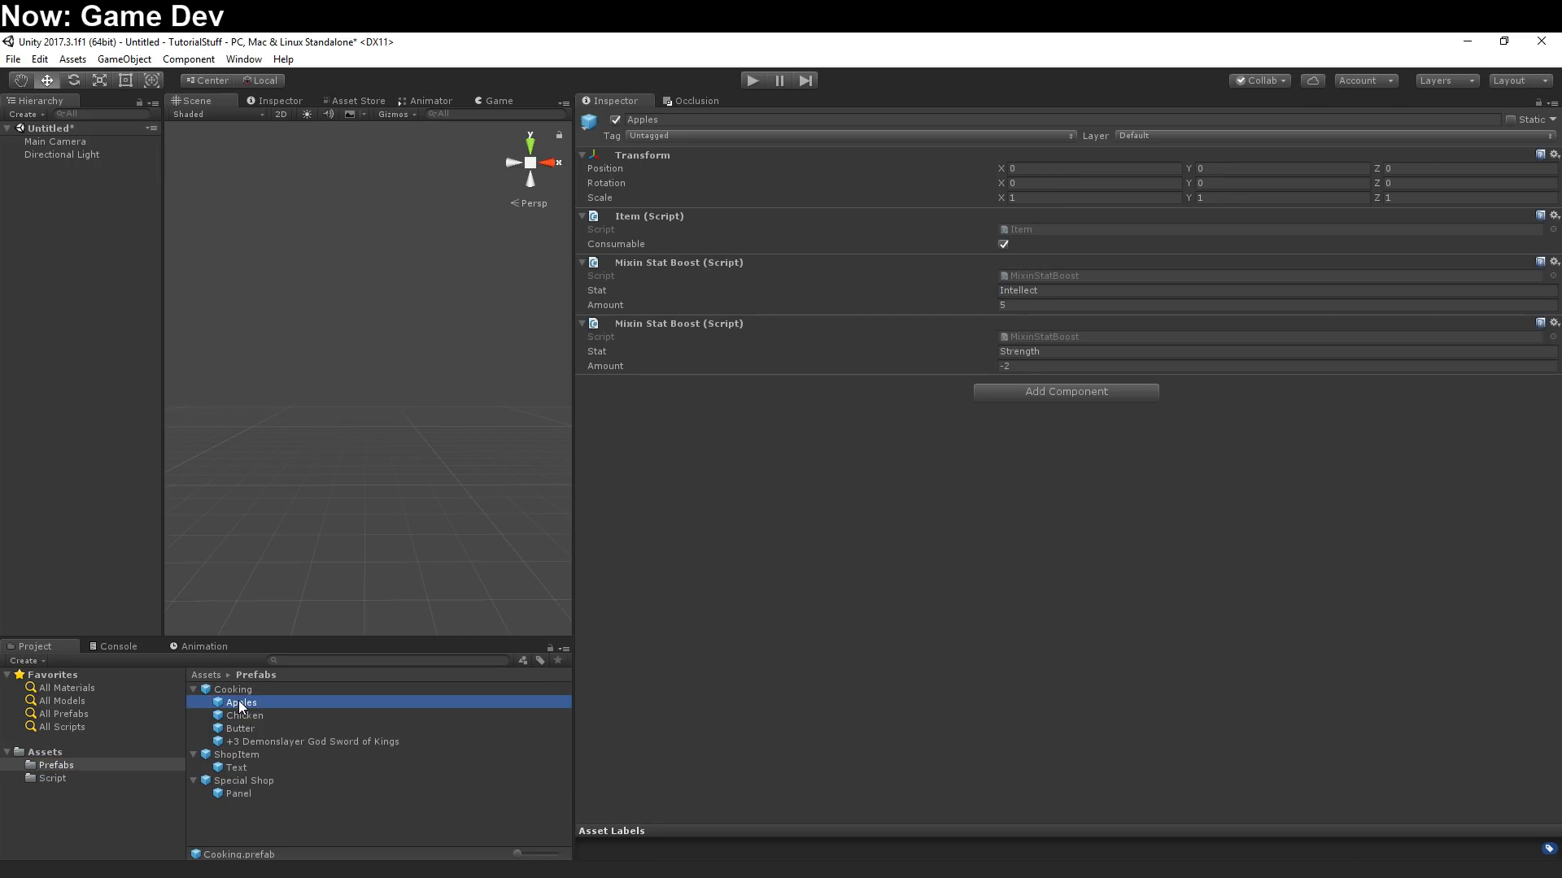
mouse_move(238, 667)
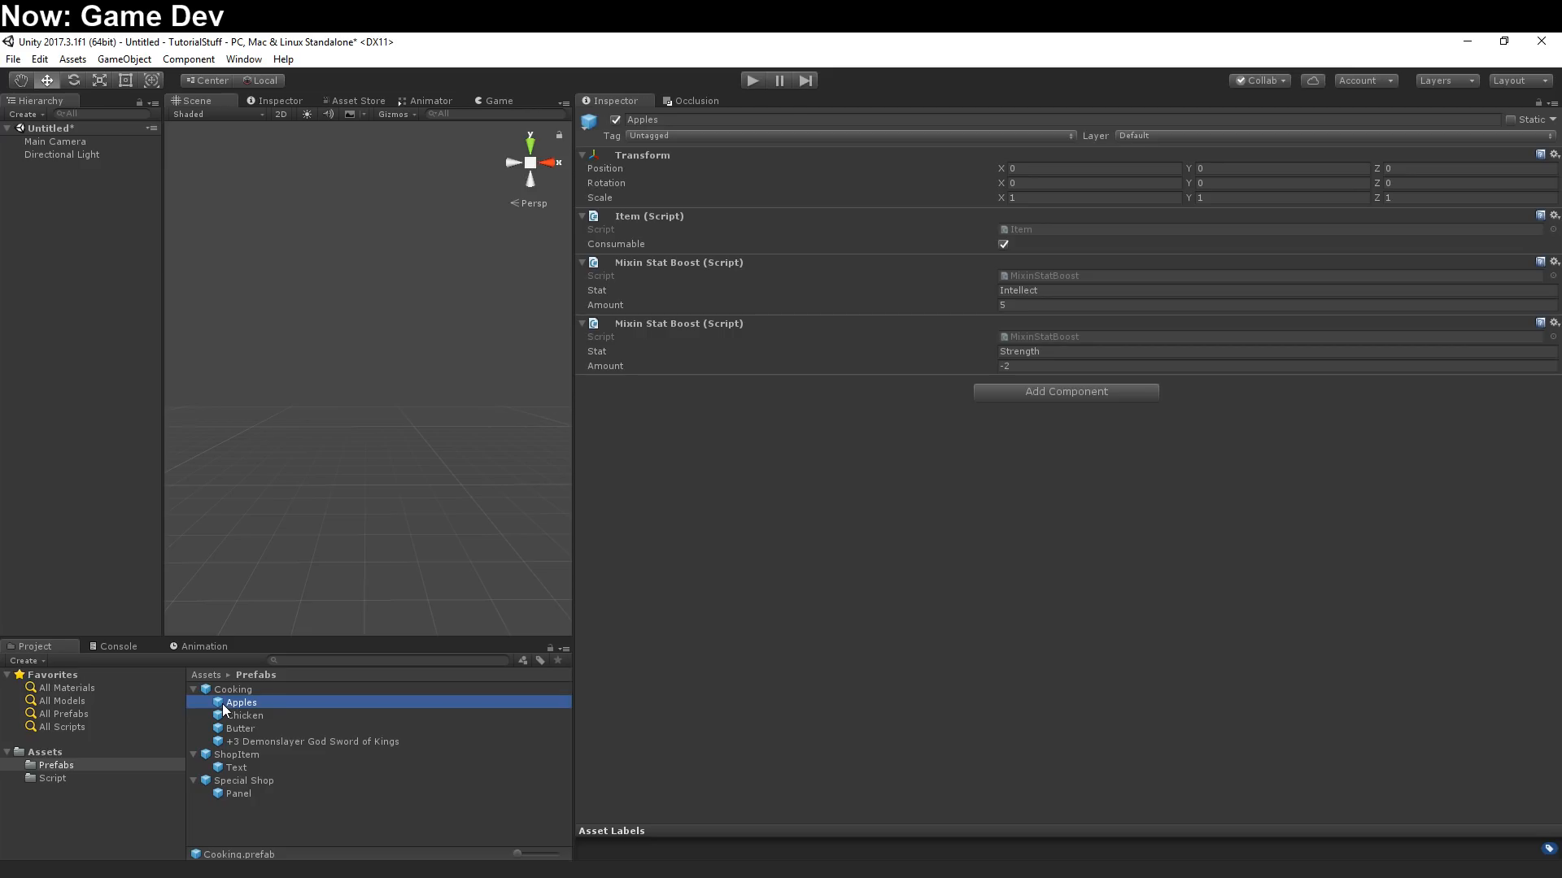
mouse_move(267, 745)
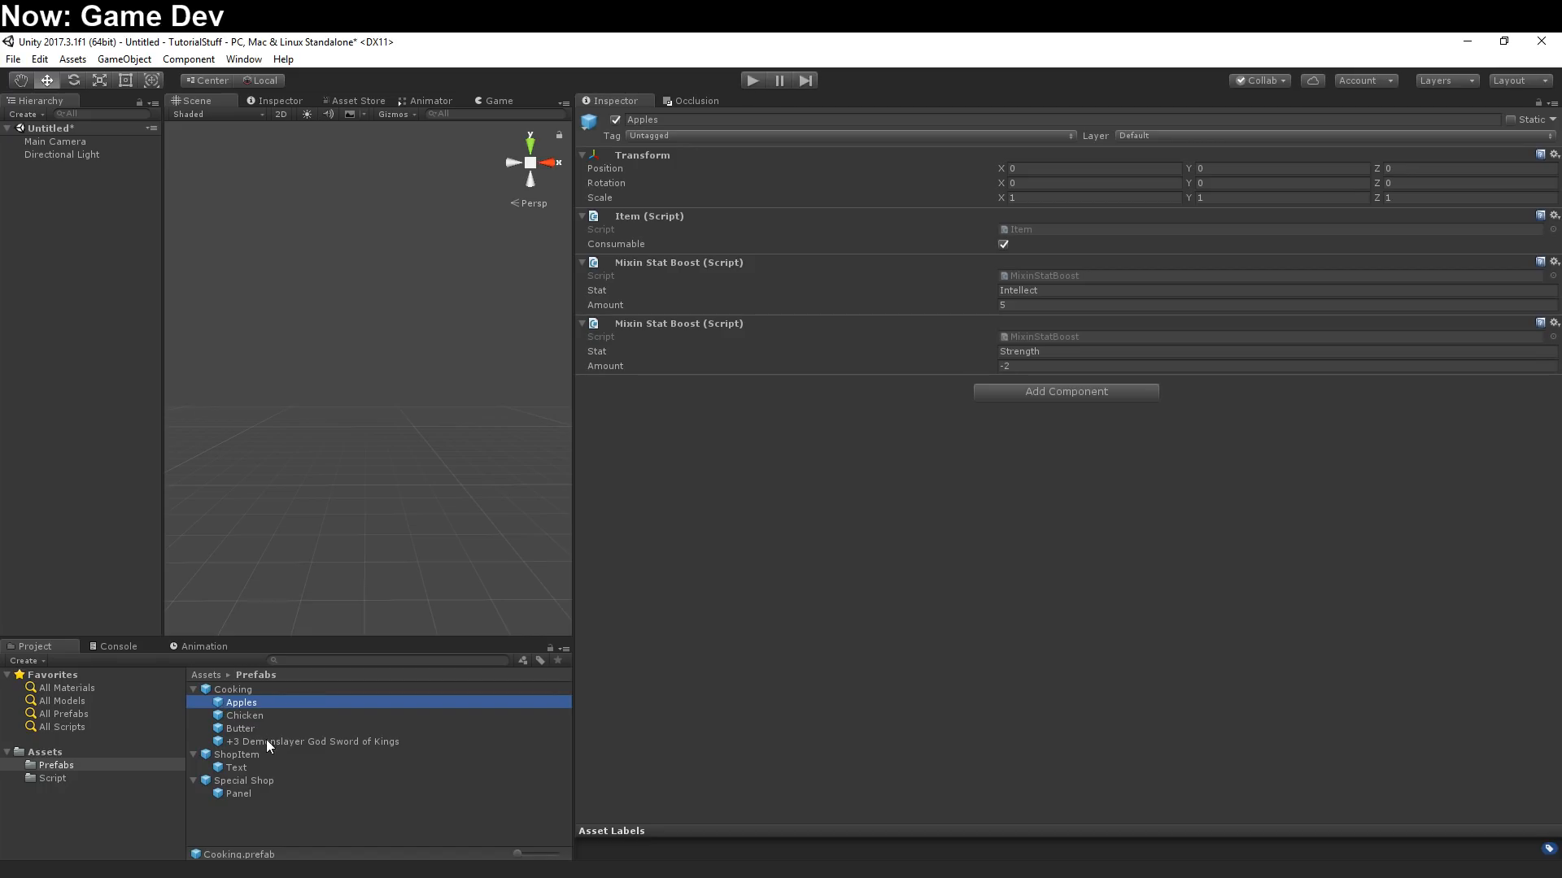
Select the +3 Demonslayer God Sword of Kings to show it as non-consumable with Strength +5
click(312, 742)
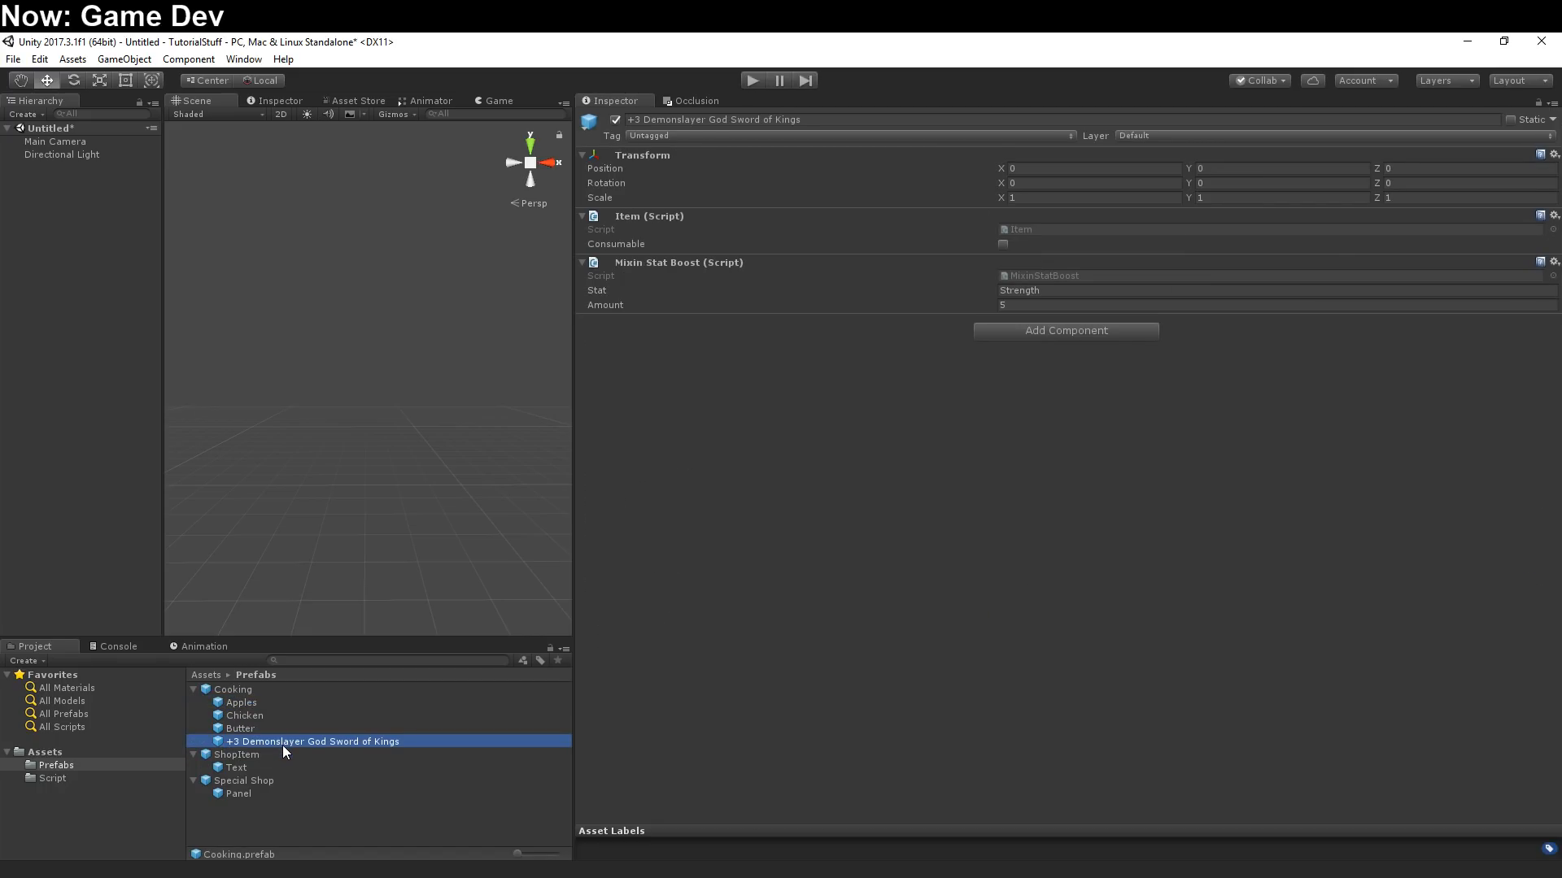
mouse_move(693, 717)
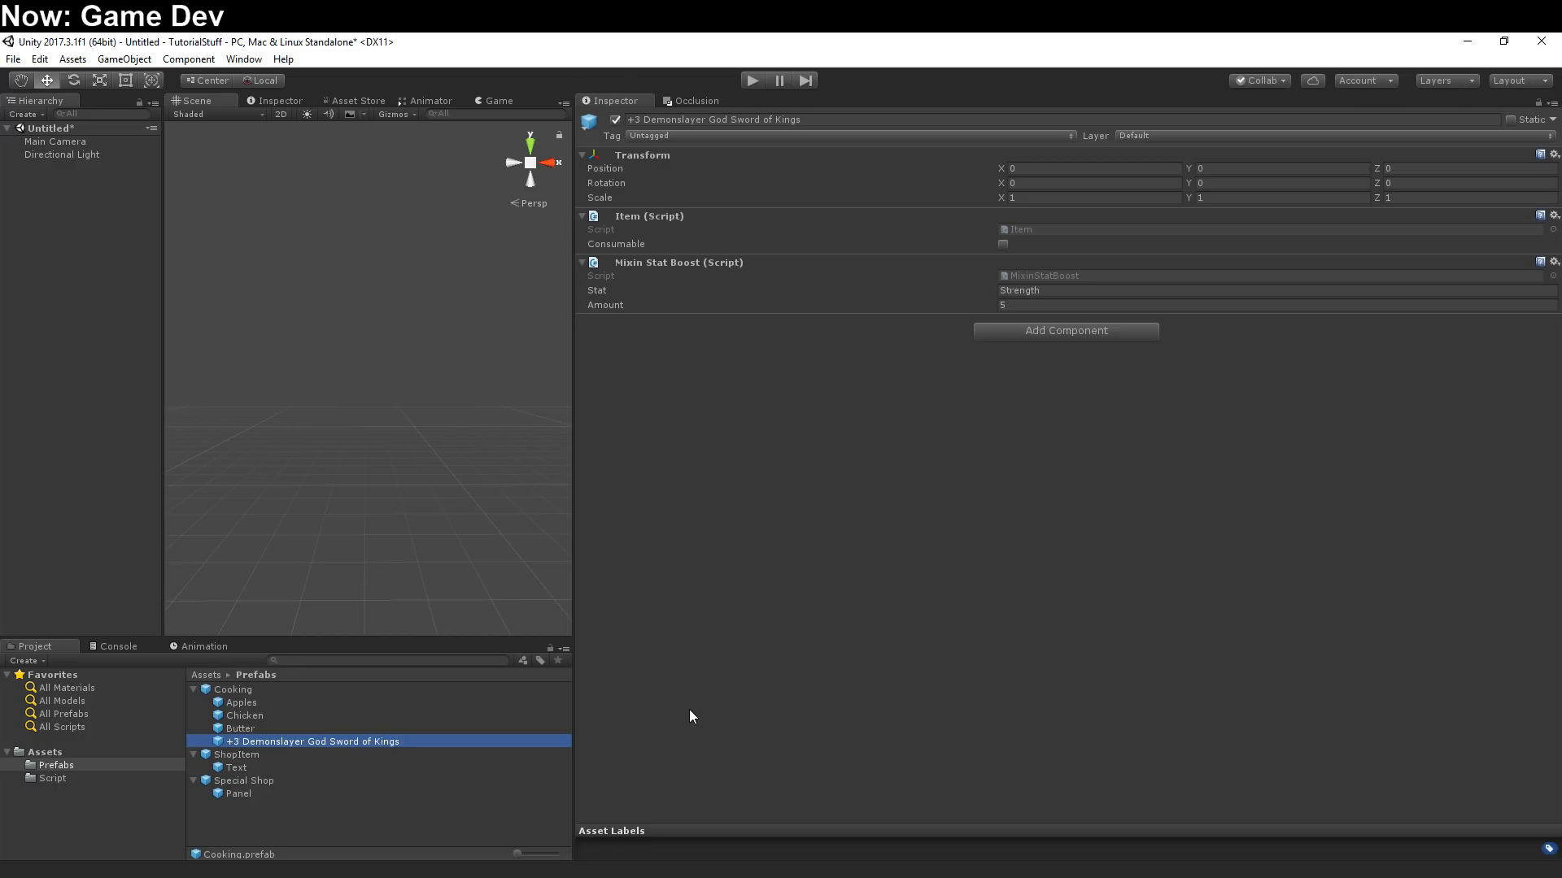
mouse_move(369, 721)
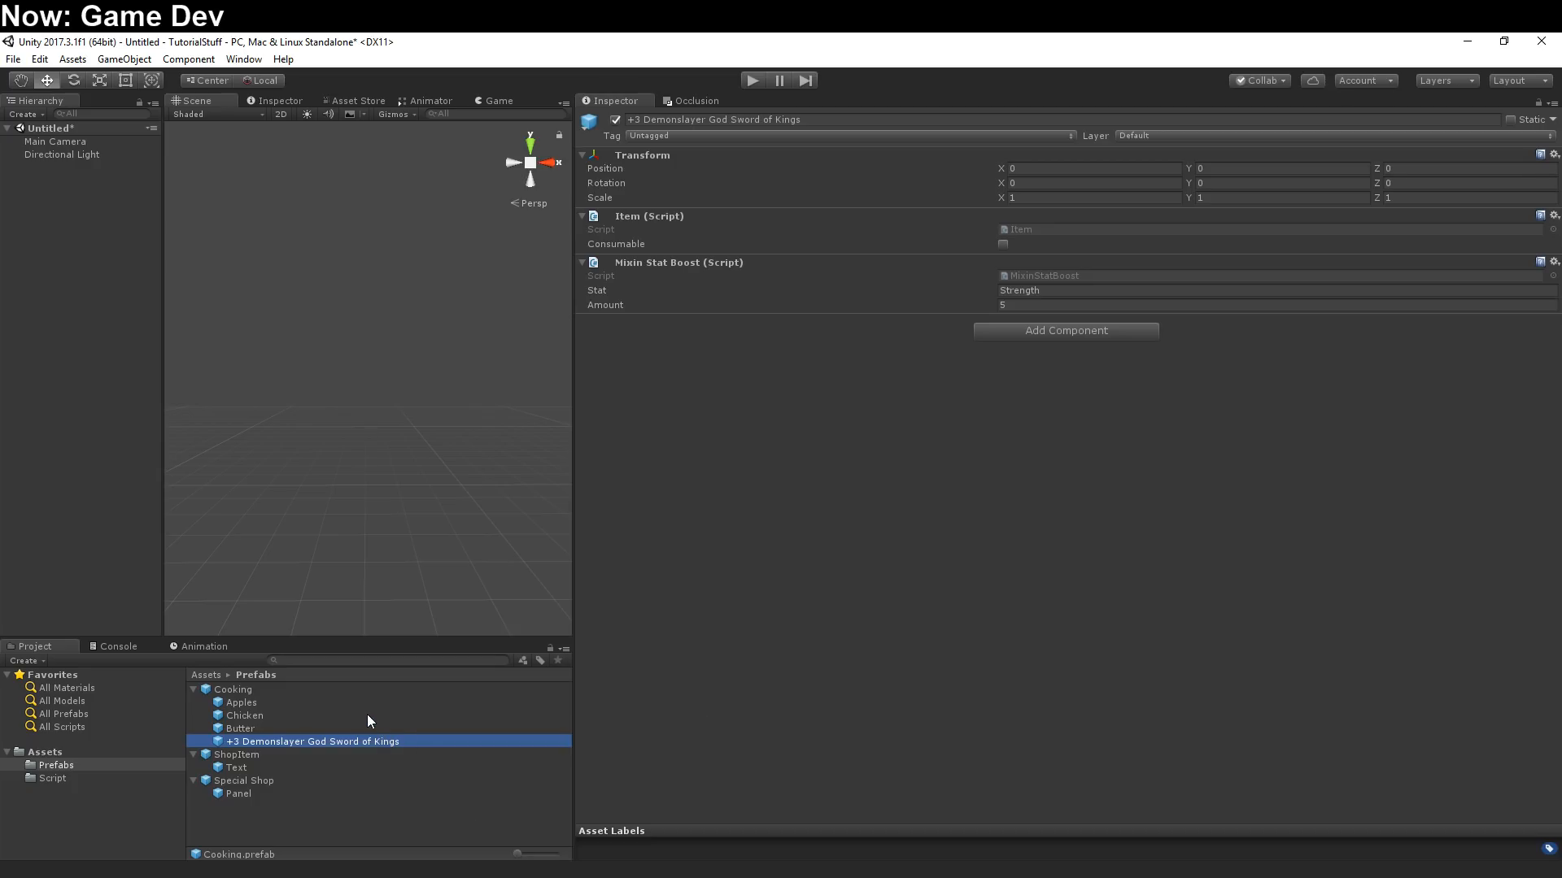
Inspect Apples, Butter (Strength +5, healing 10) and the sword in turn, ending back on Apples
click(241, 703)
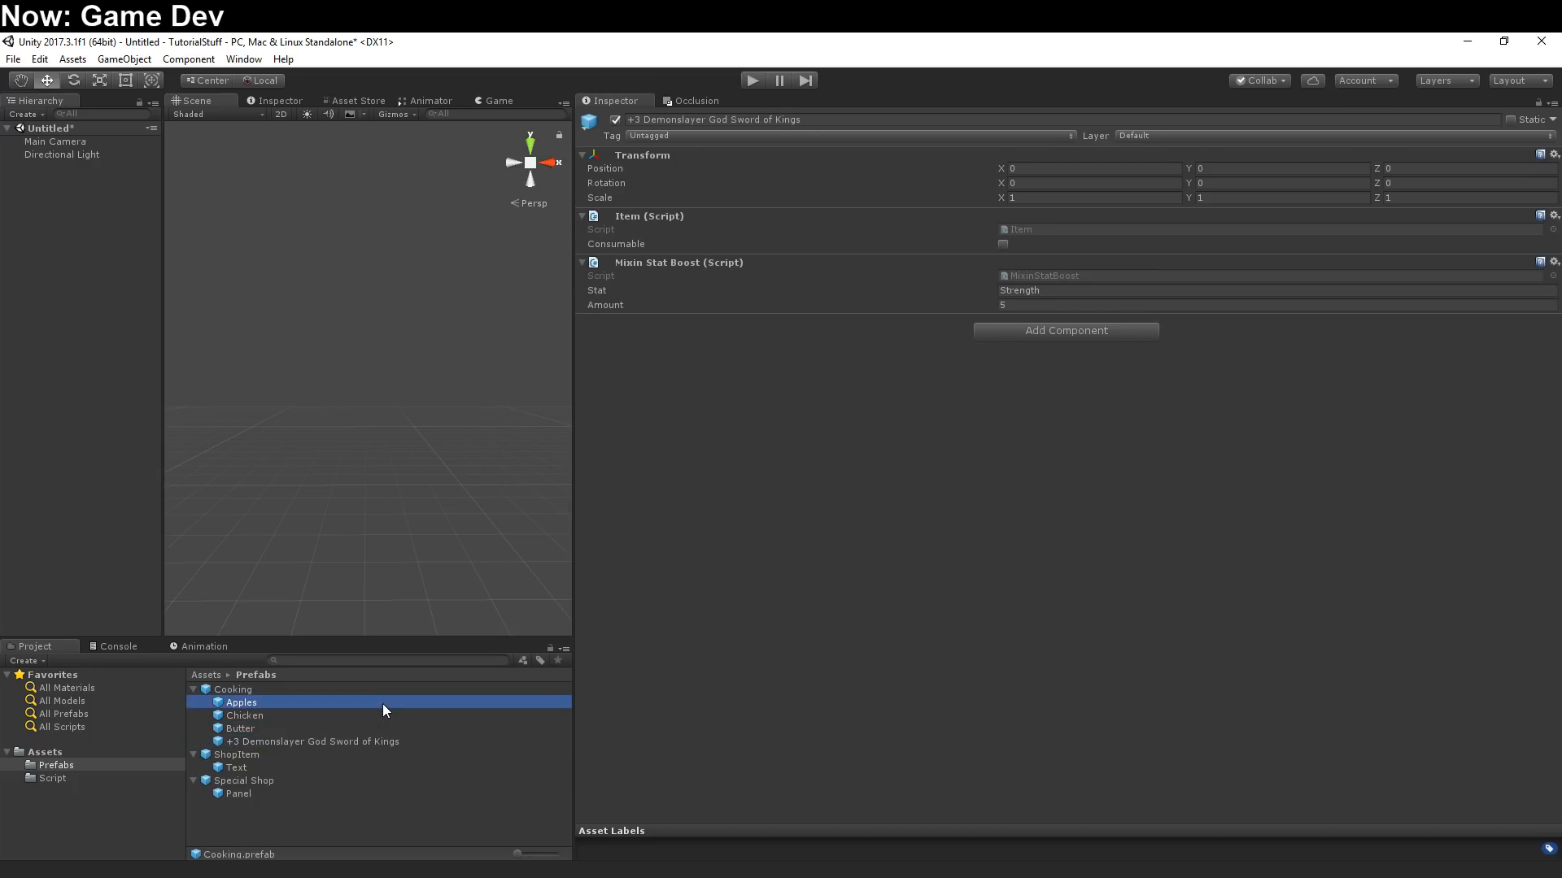
click(241, 729)
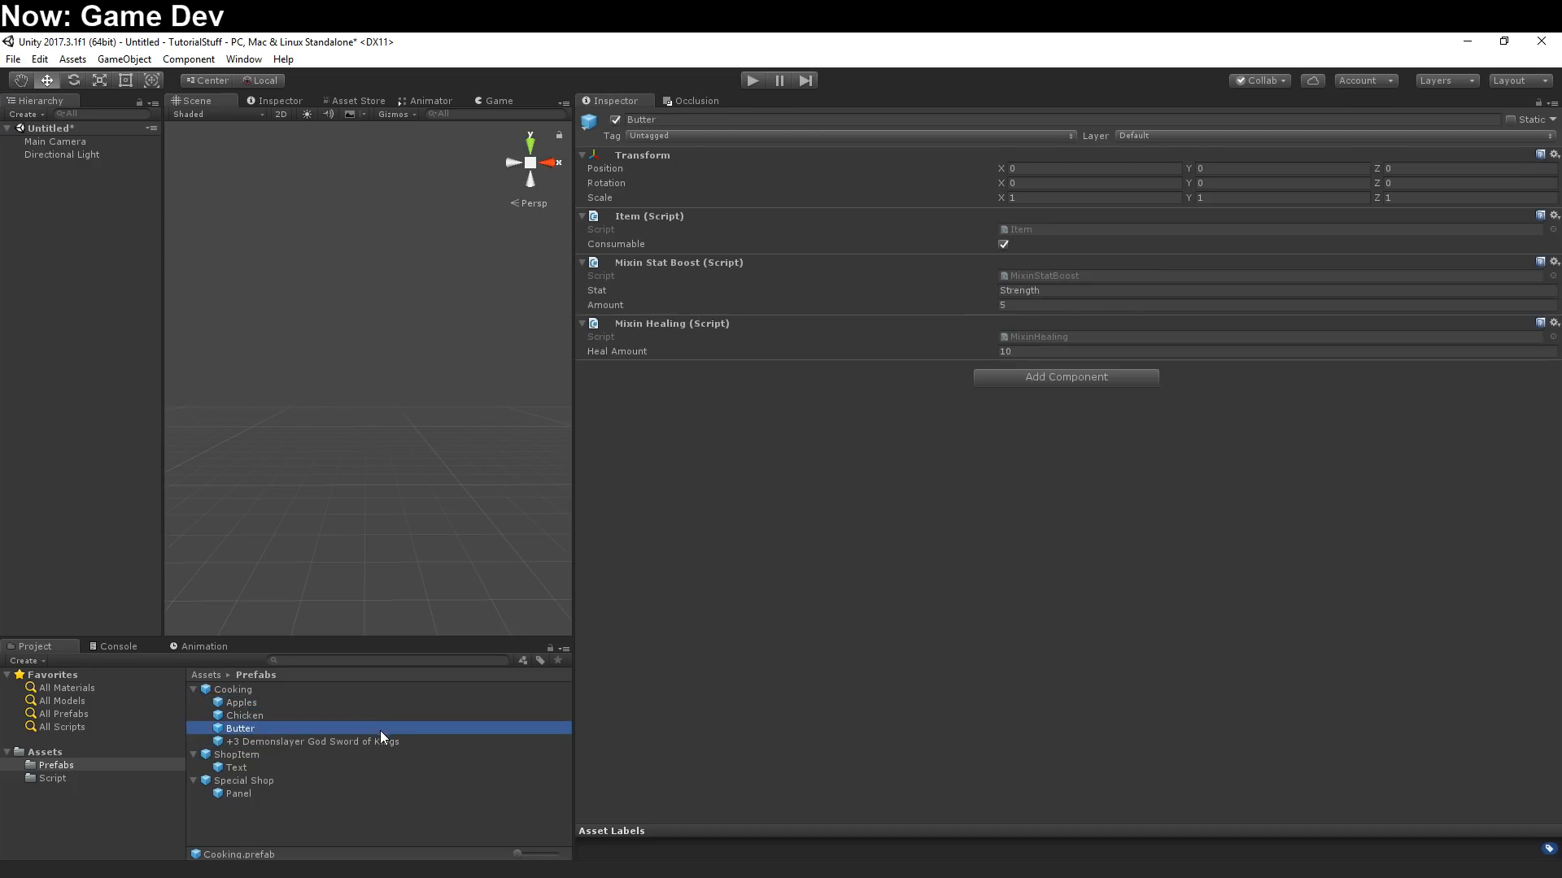
click(312, 742)
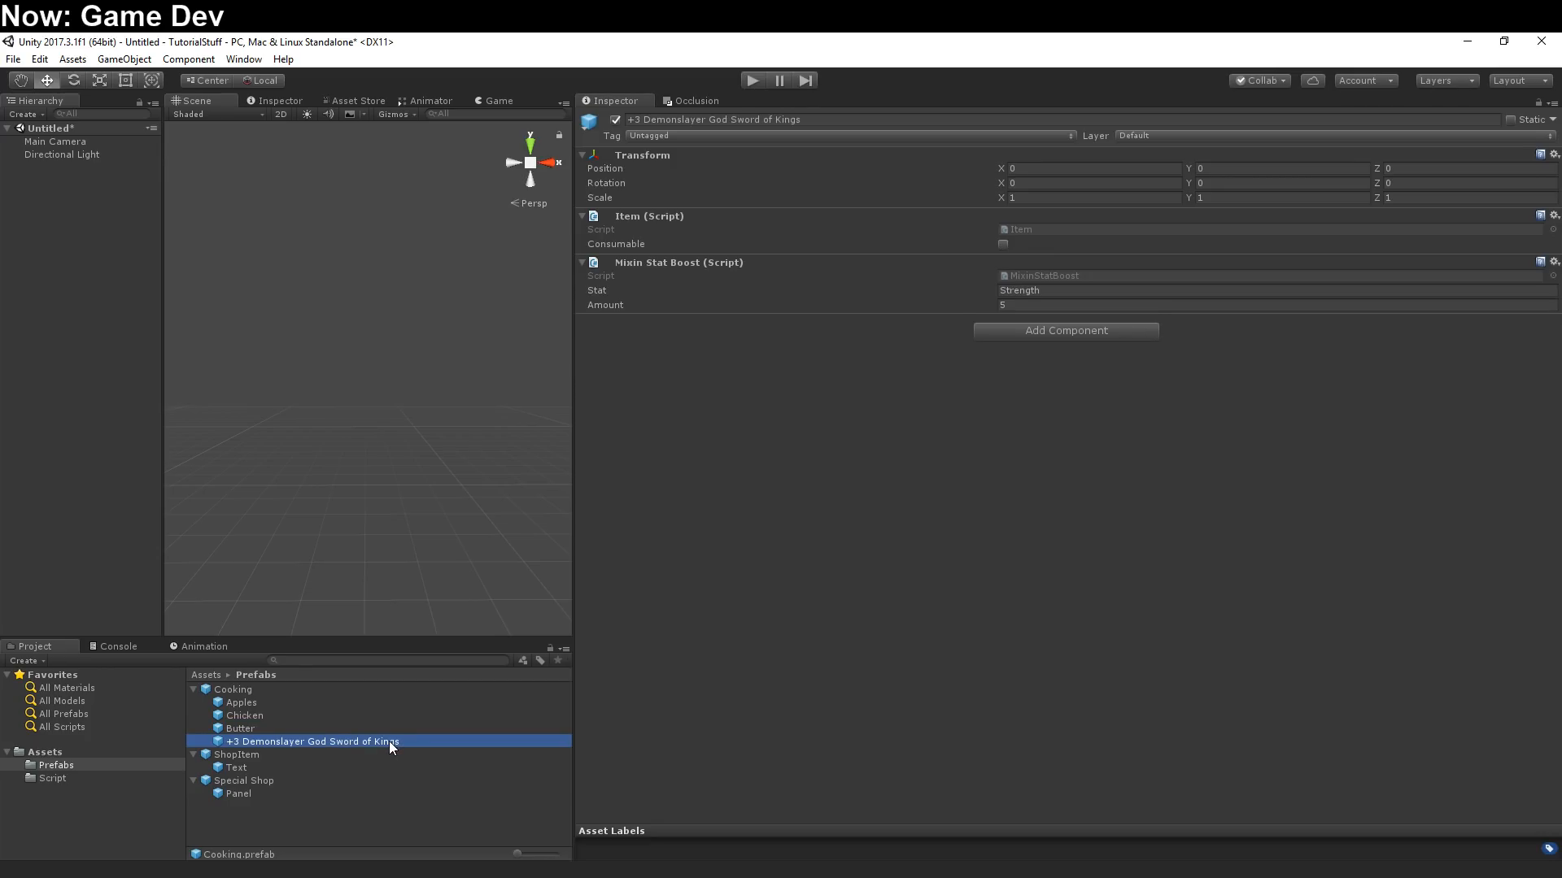
click(240, 703)
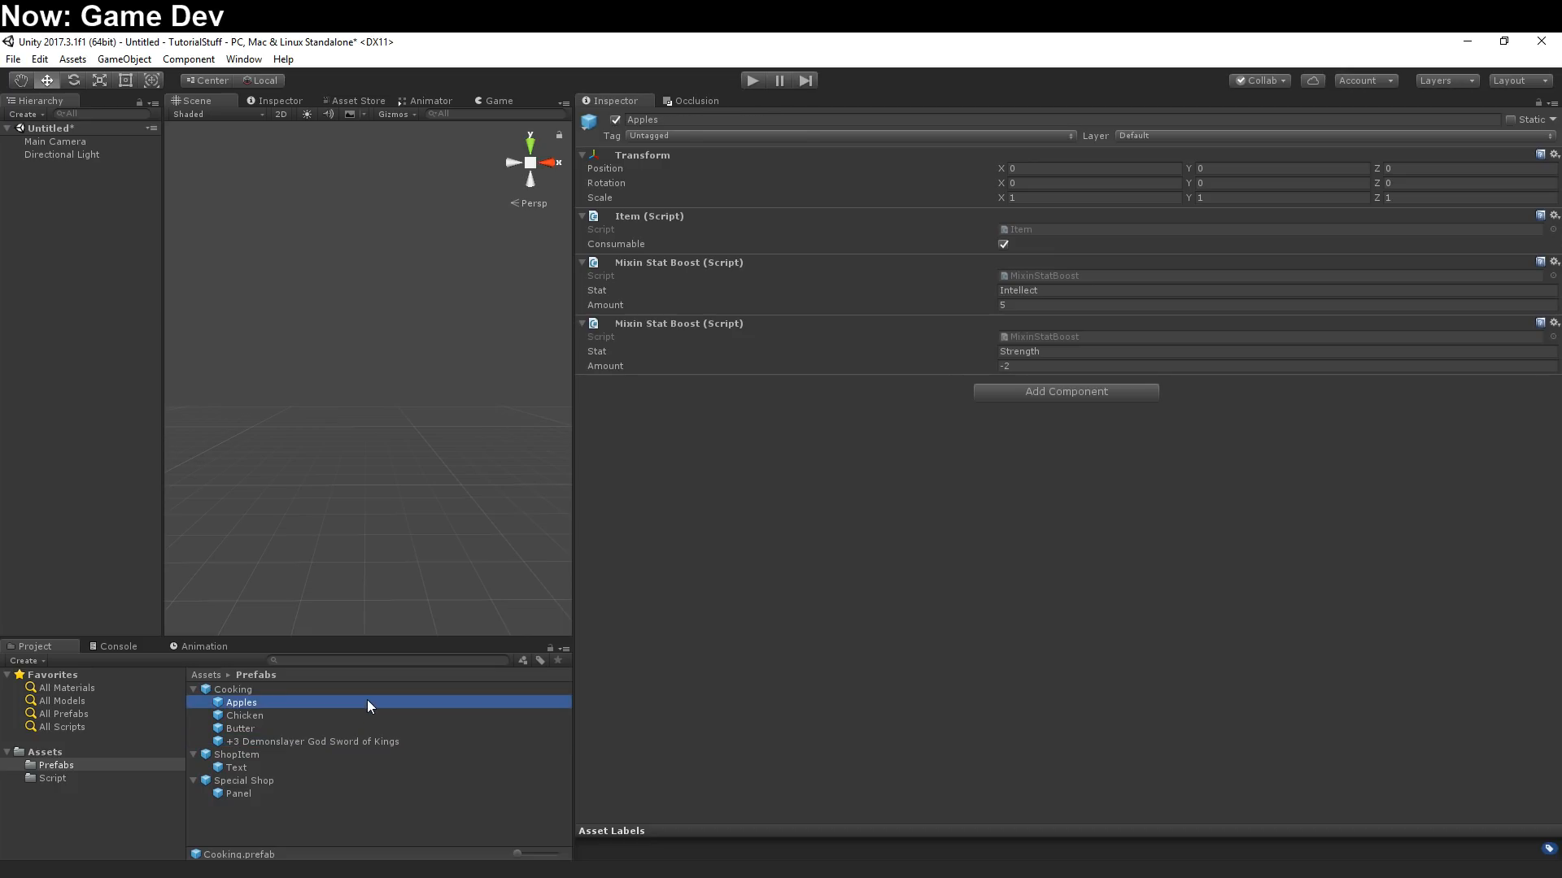
mouse_move(367, 716)
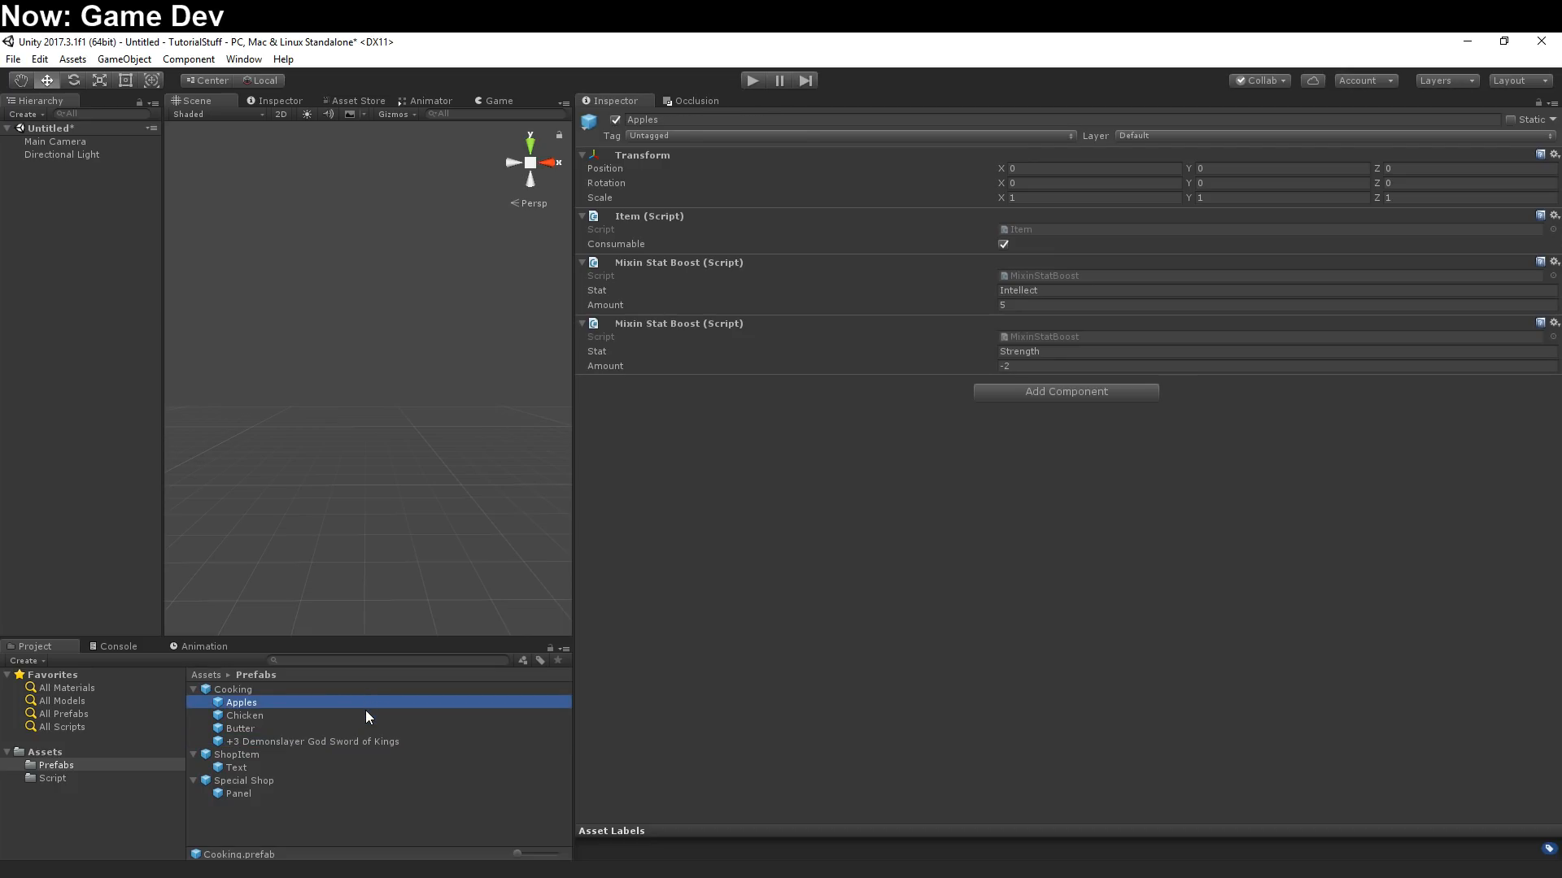
mouse_move(961, 470)
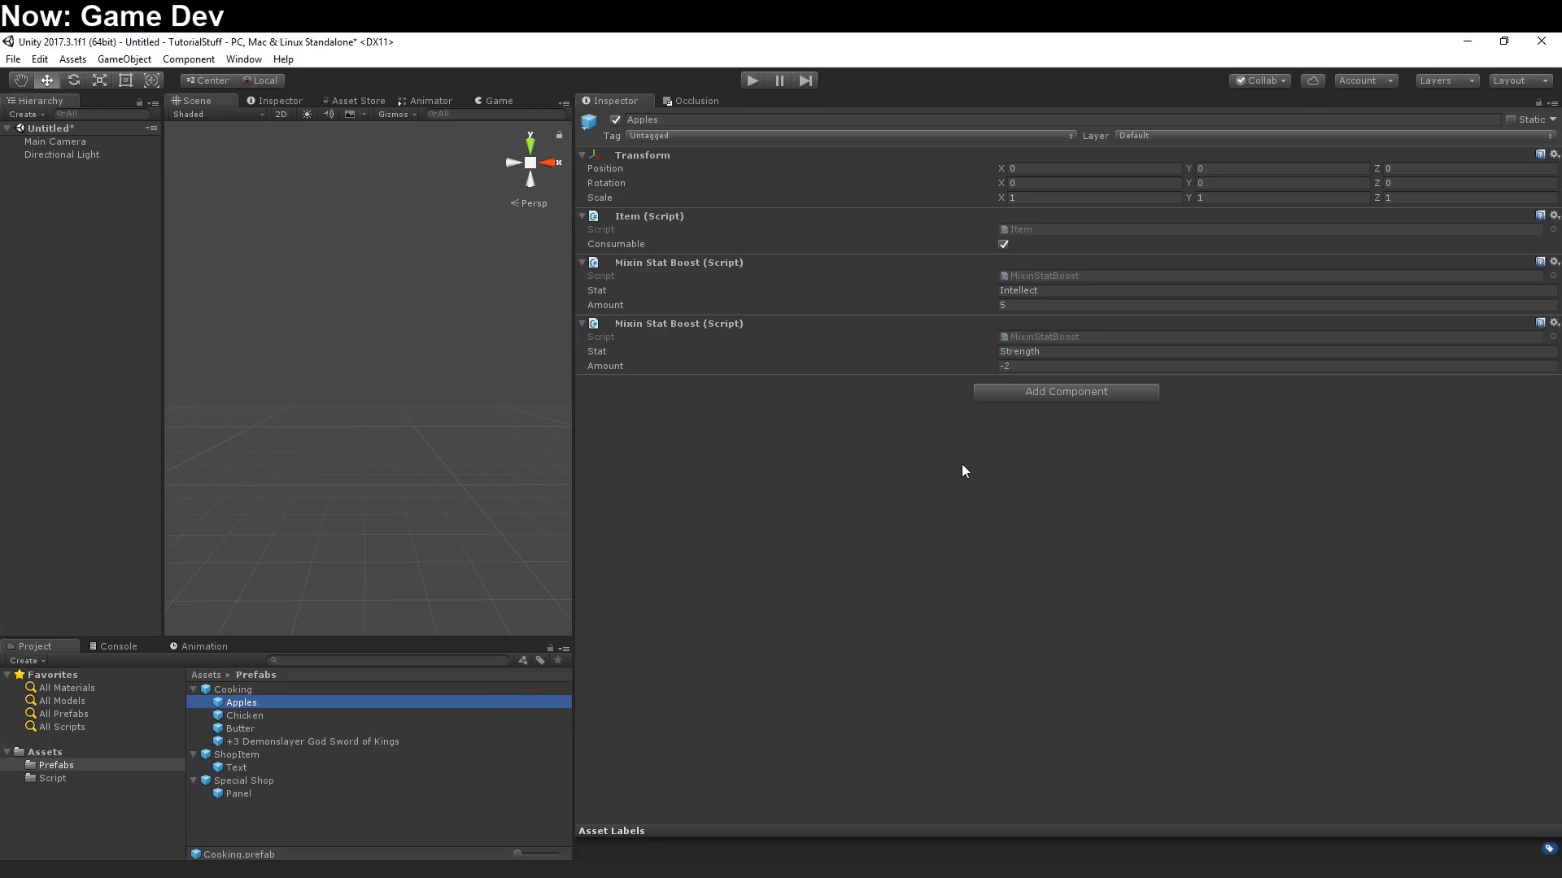
mouse_move(626, 276)
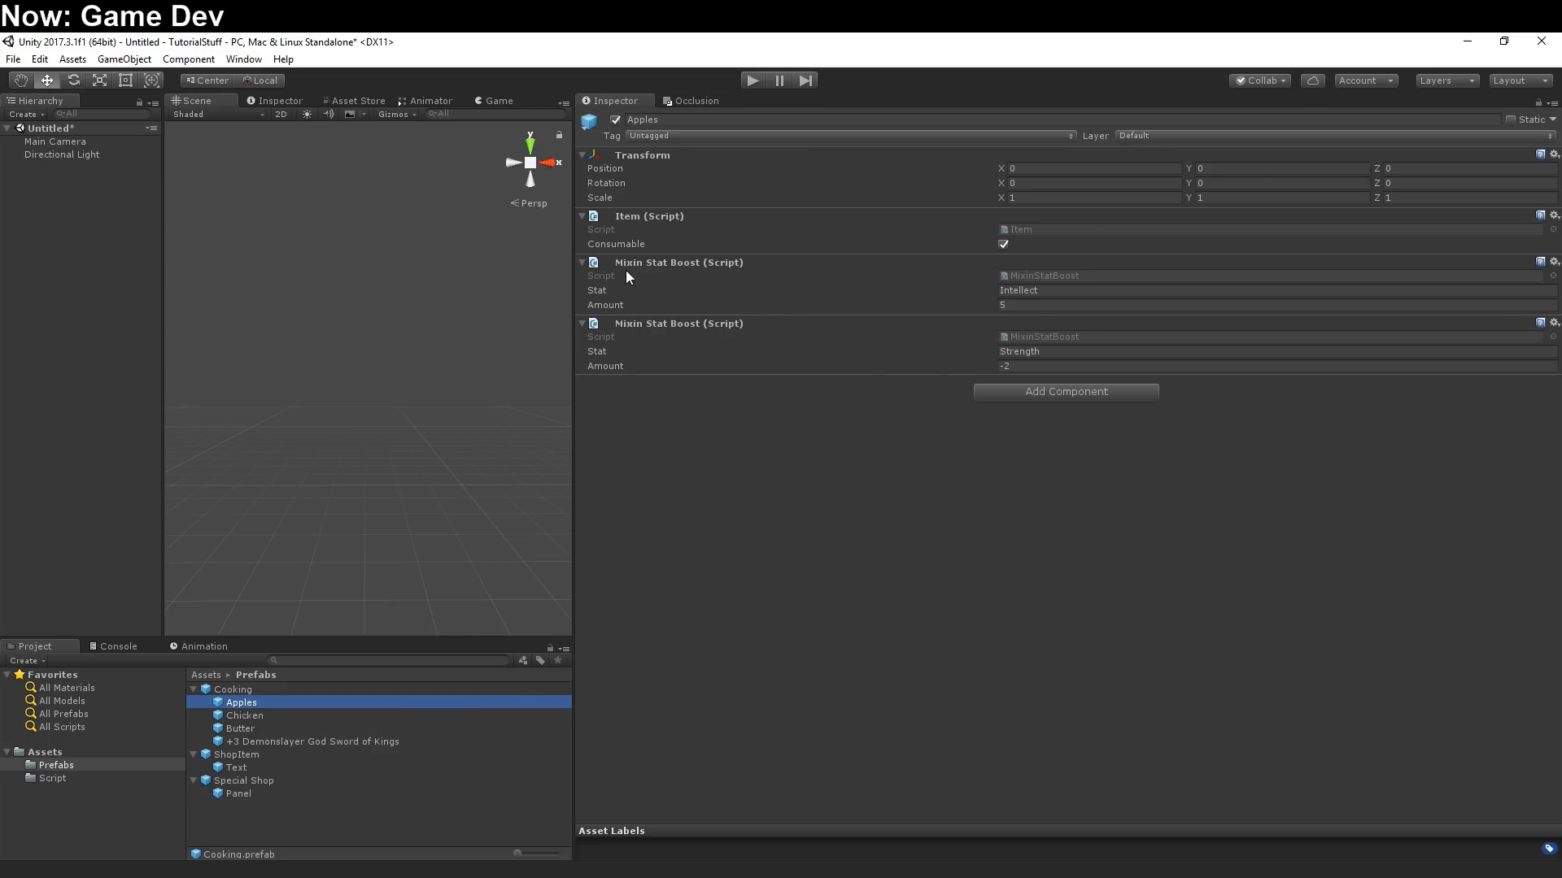
mouse_move(748, 503)
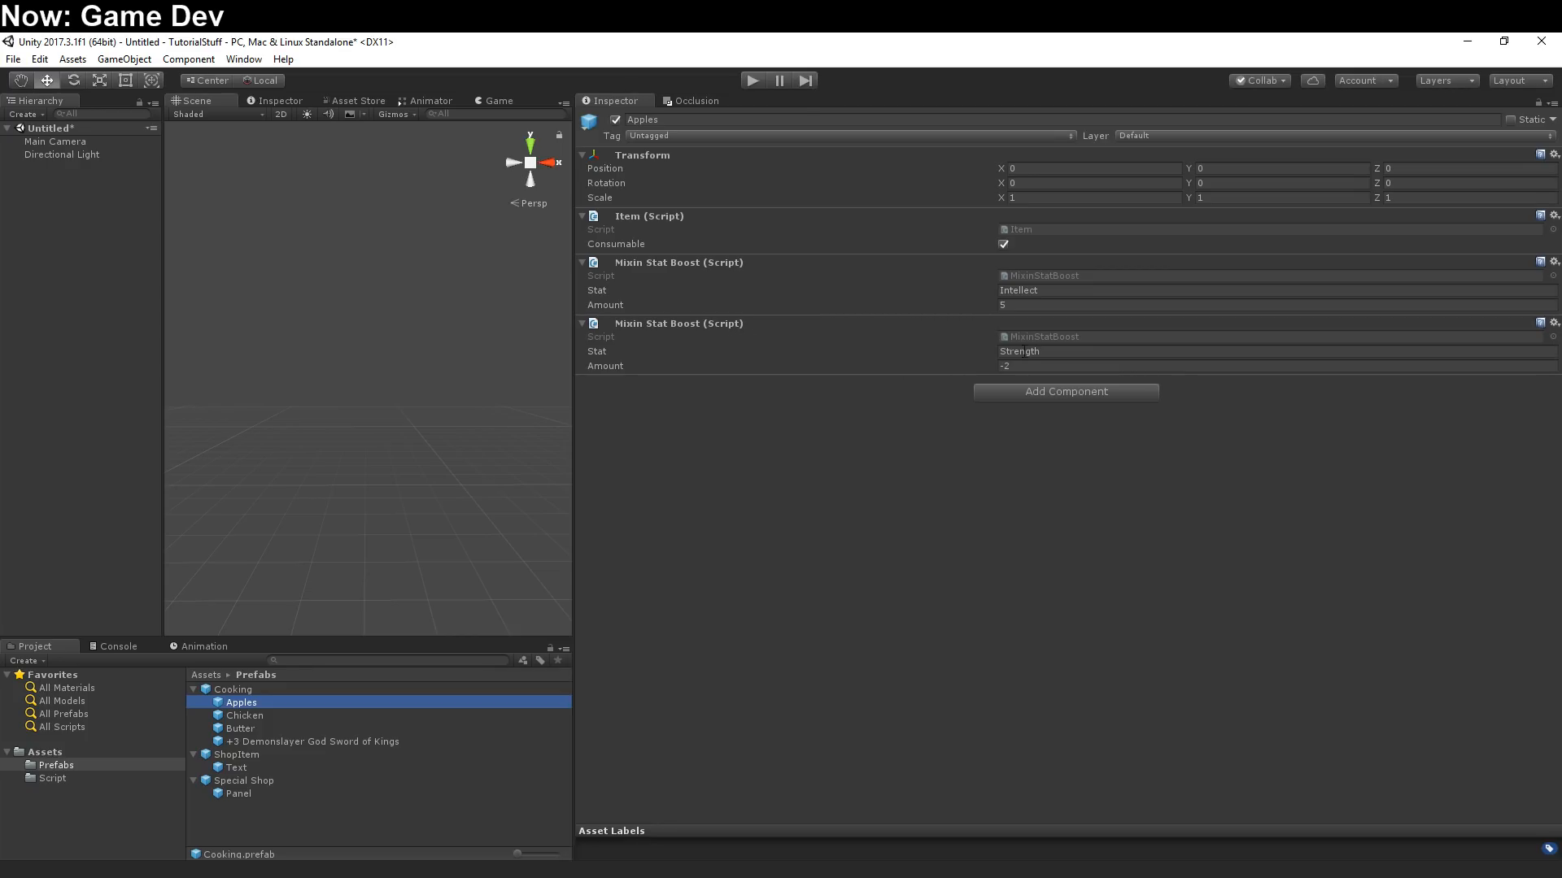
mouse_move(800, 392)
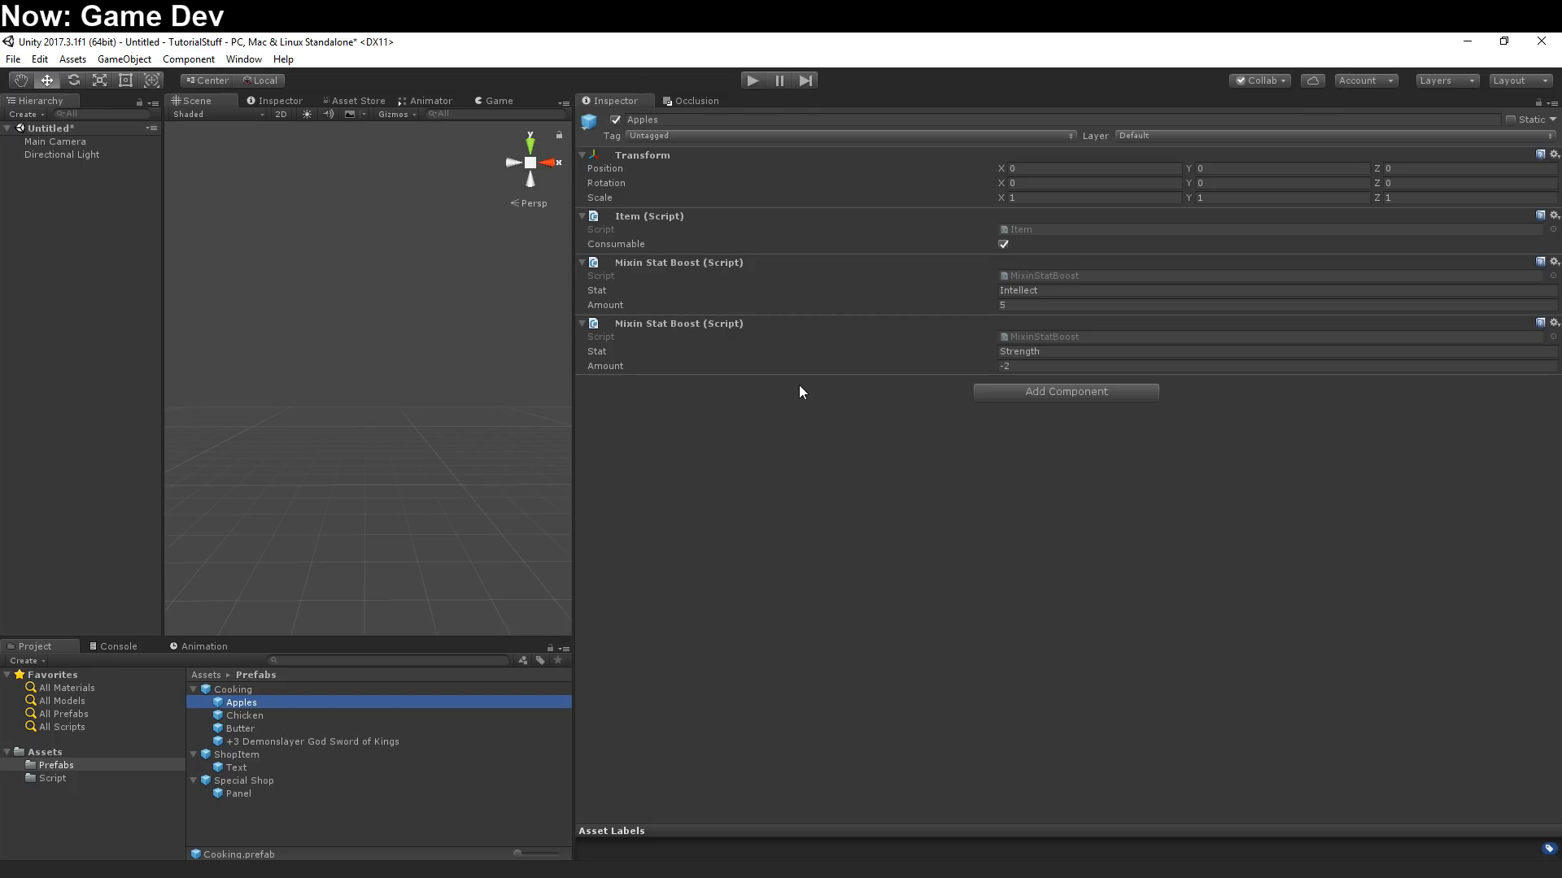
mouse_move(745, 304)
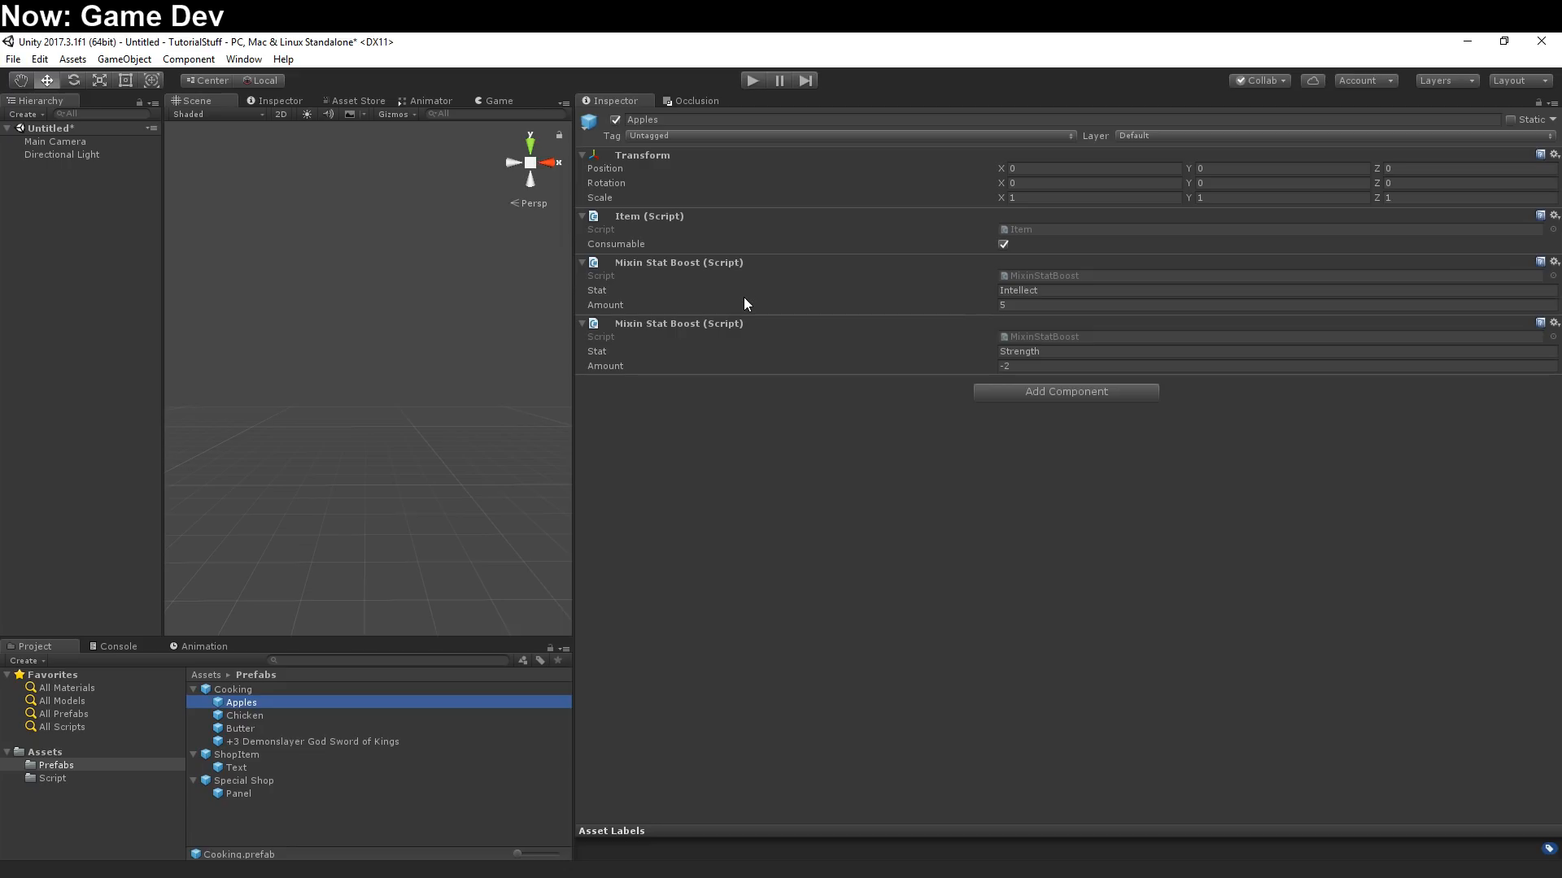
mouse_move(748, 337)
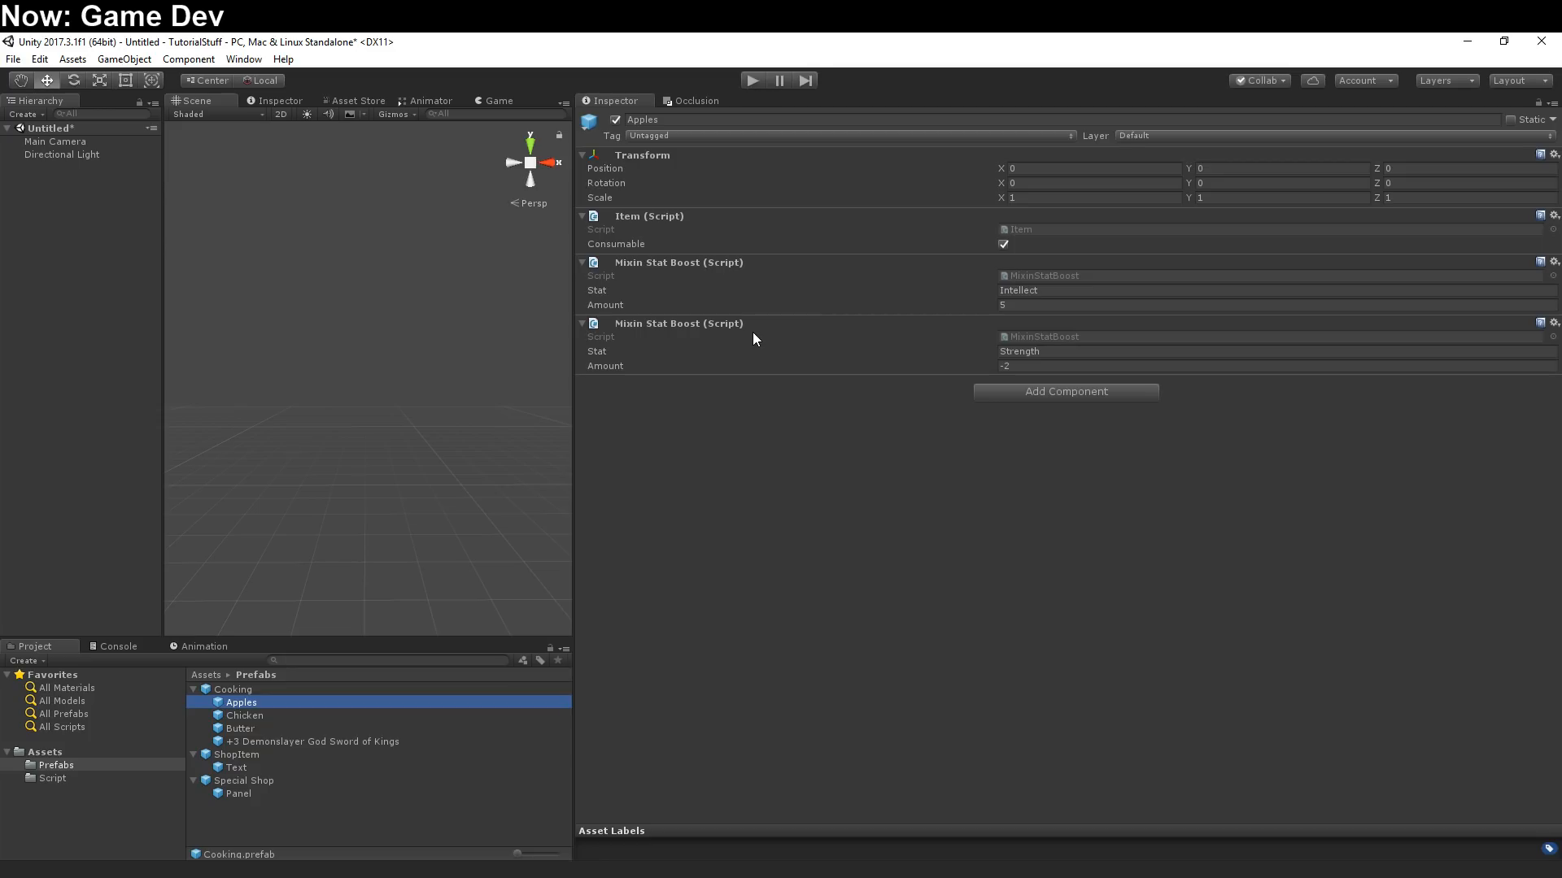
mouse_move(756, 389)
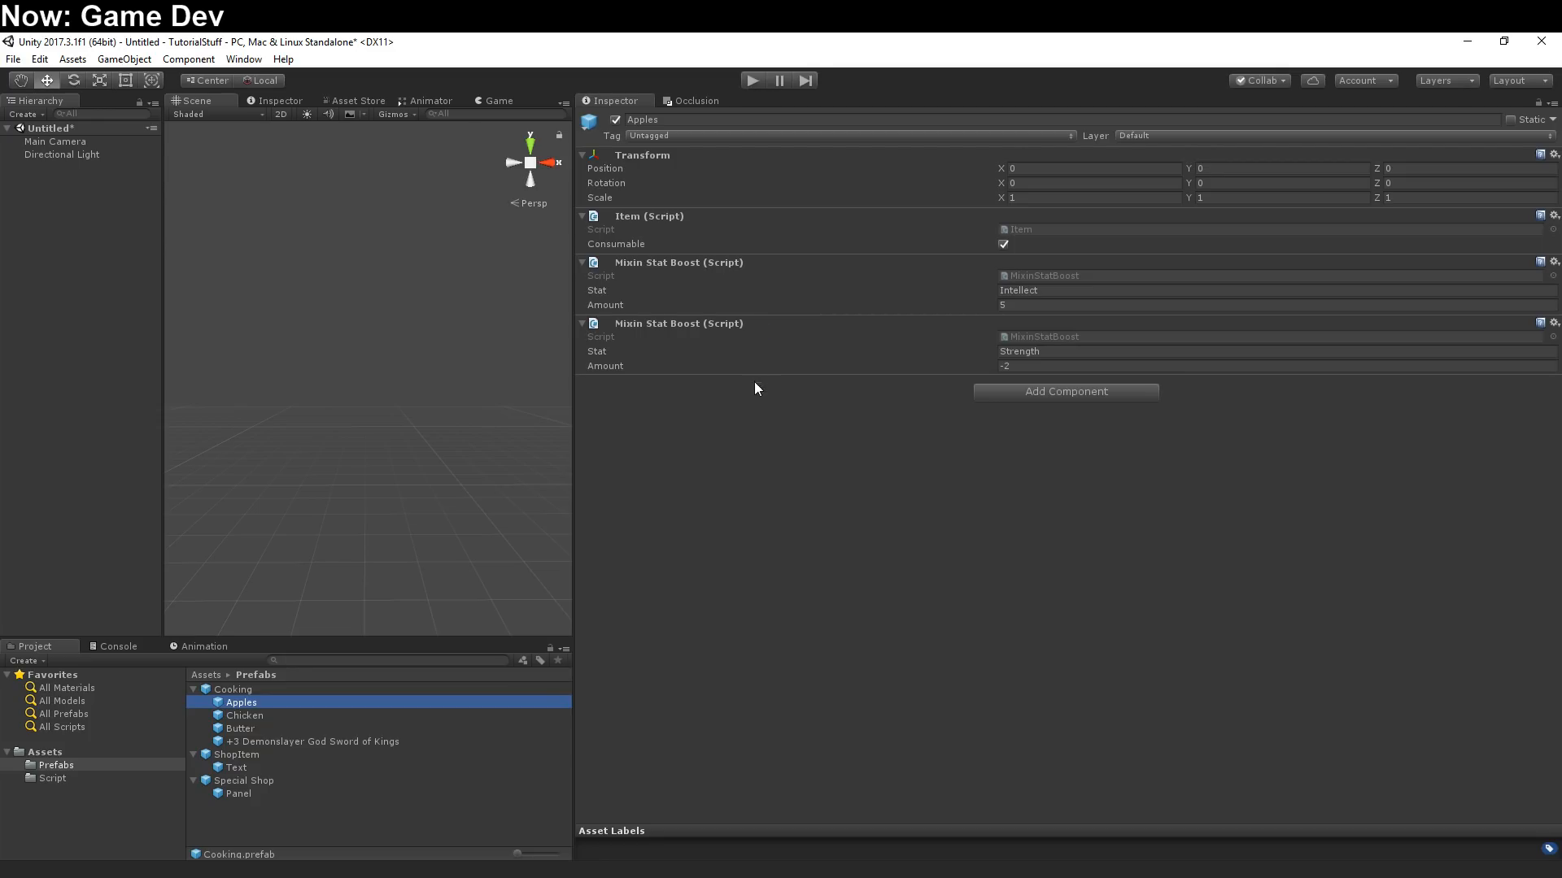
mouse_move(754, 488)
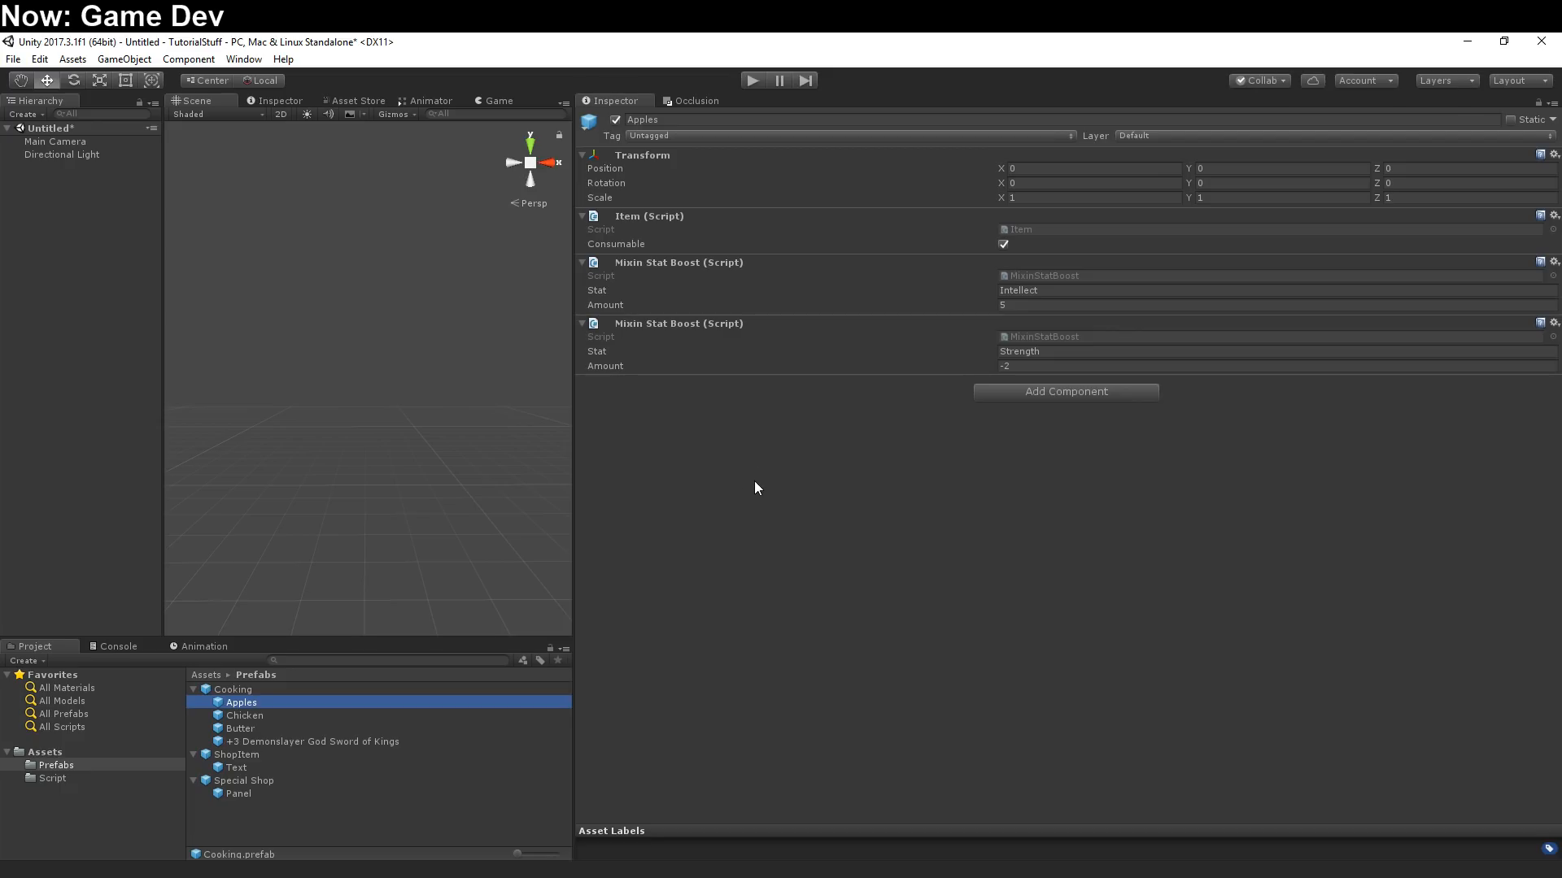
Inspect the sword's single Strength boost, then the Chicken consumable item, returning to Apples
click(312, 742)
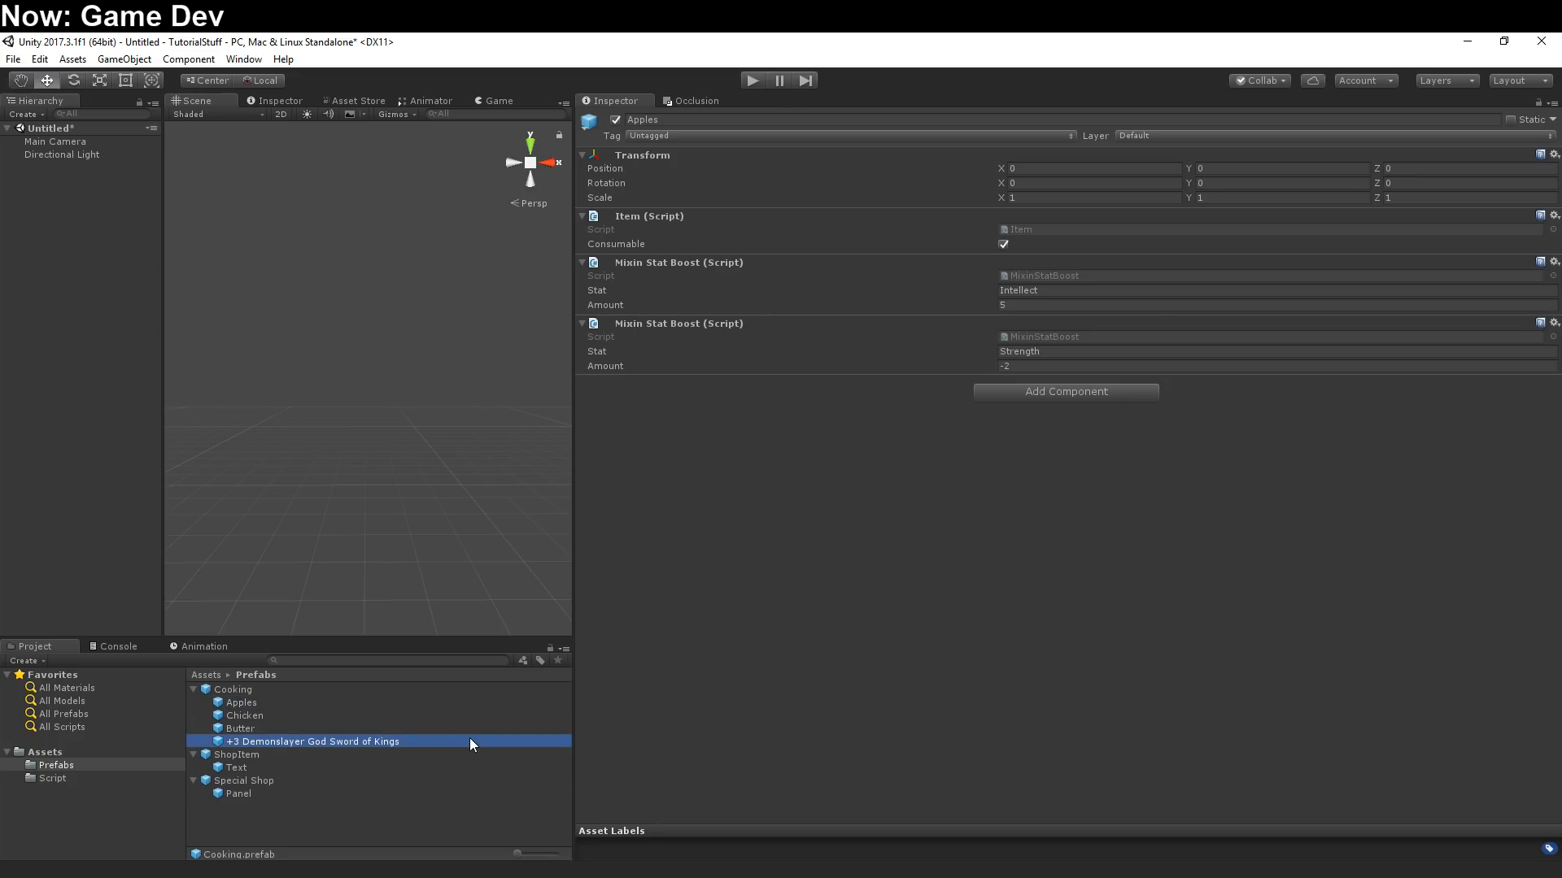
click(312, 742)
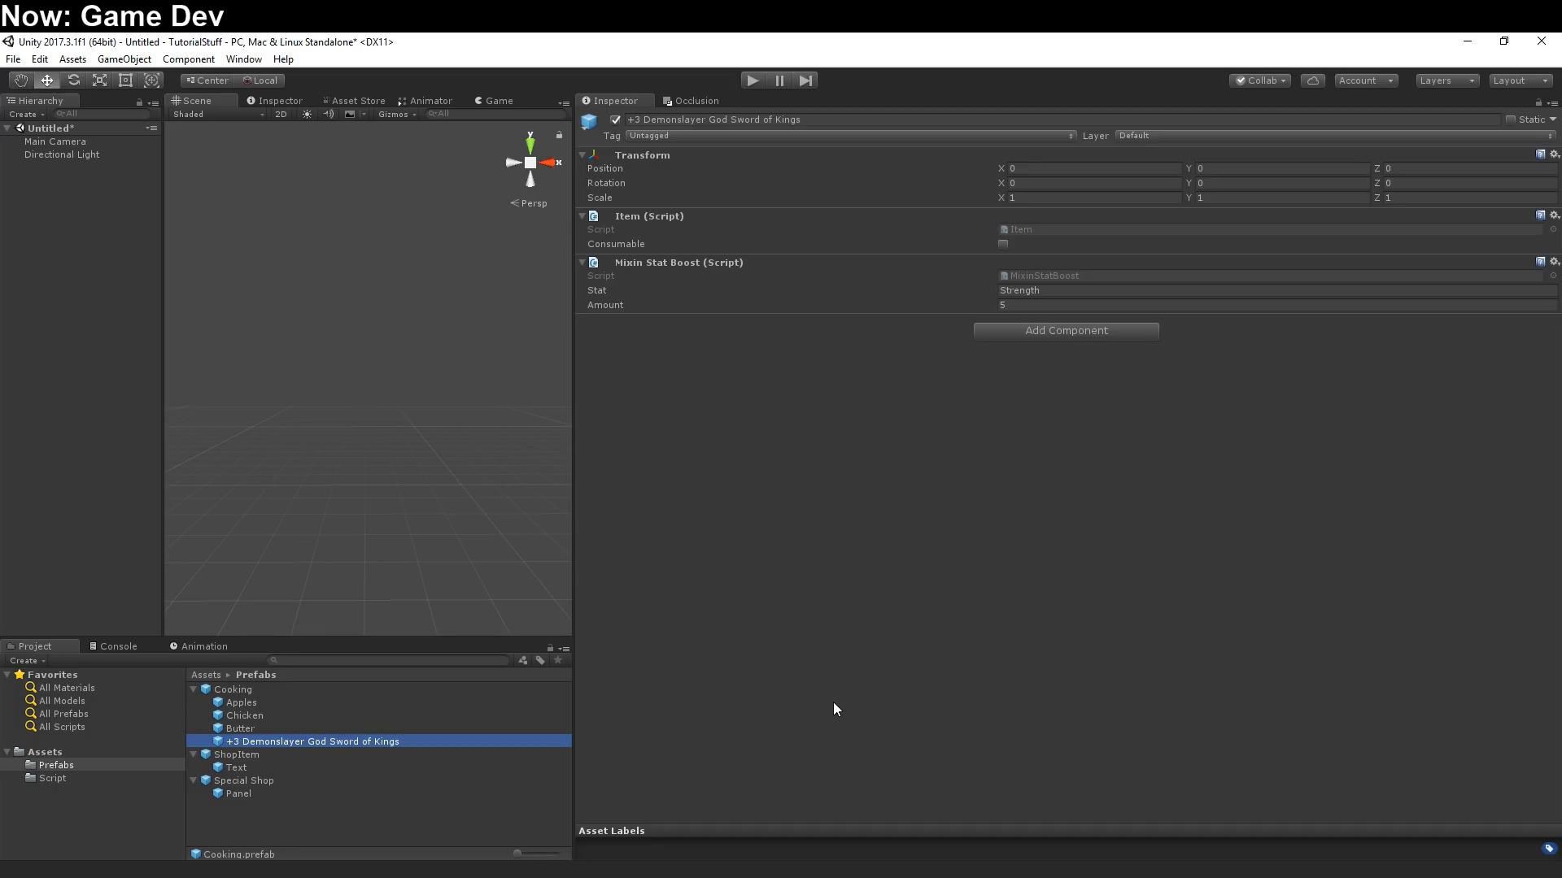
click(241, 702)
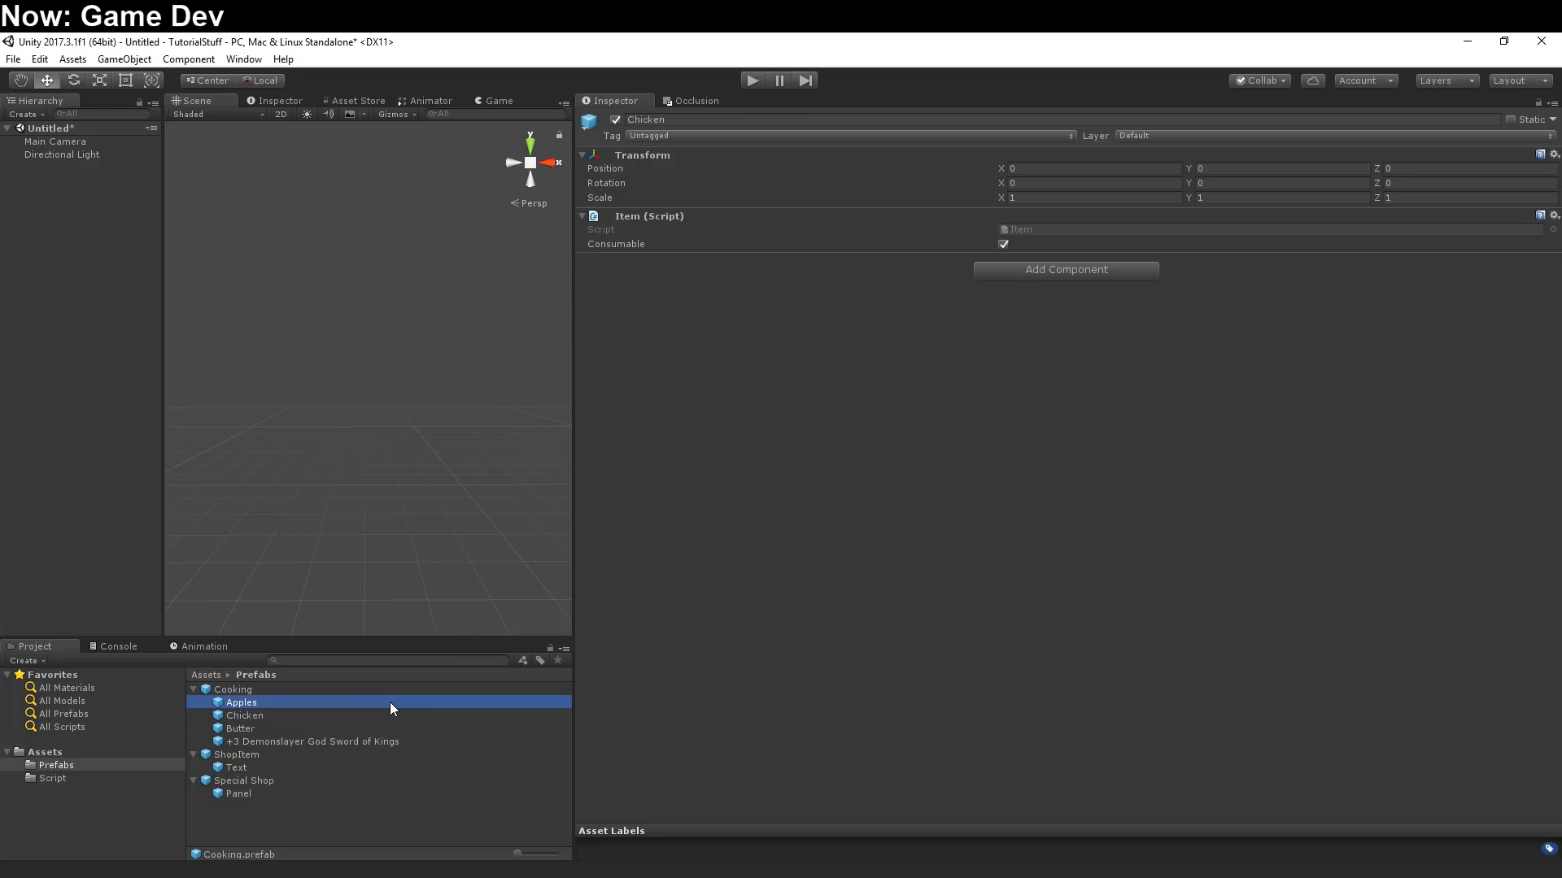
click(241, 703)
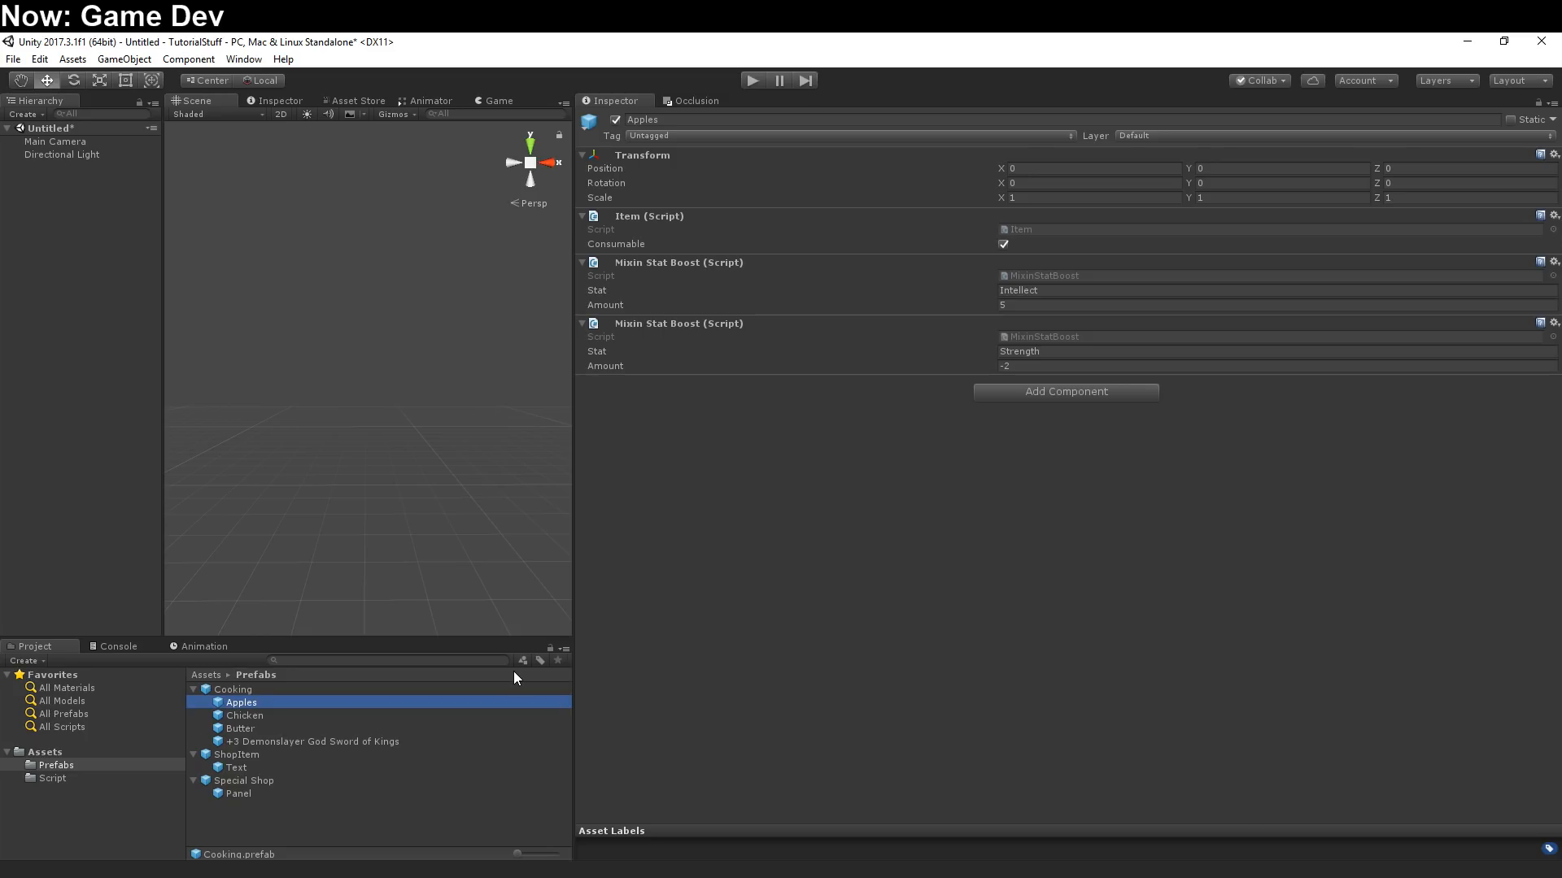
mouse_move(397, 694)
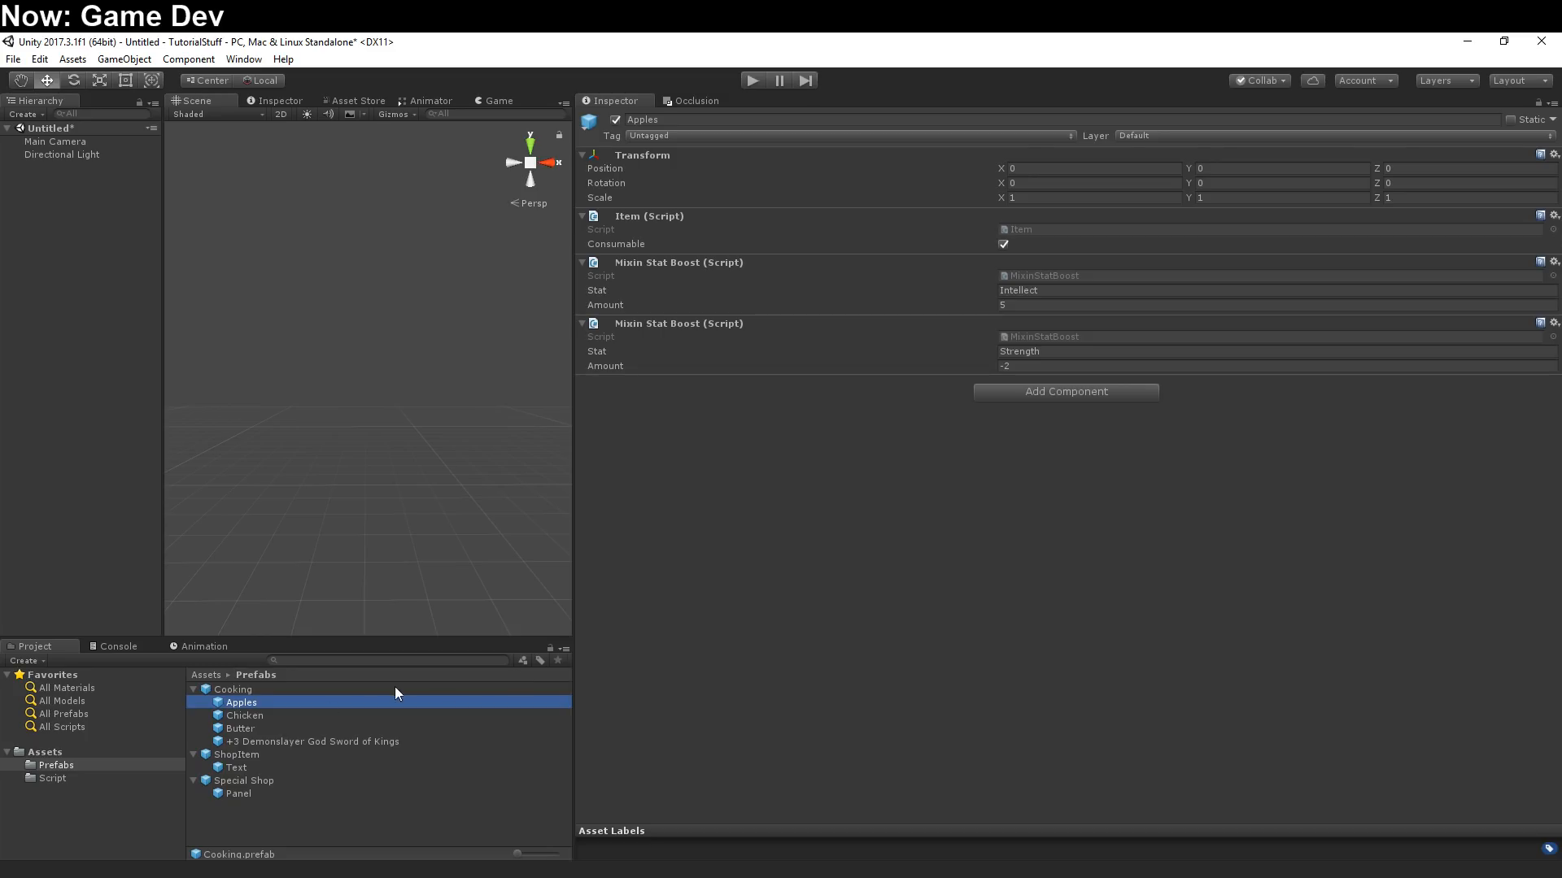
mouse_move(262, 818)
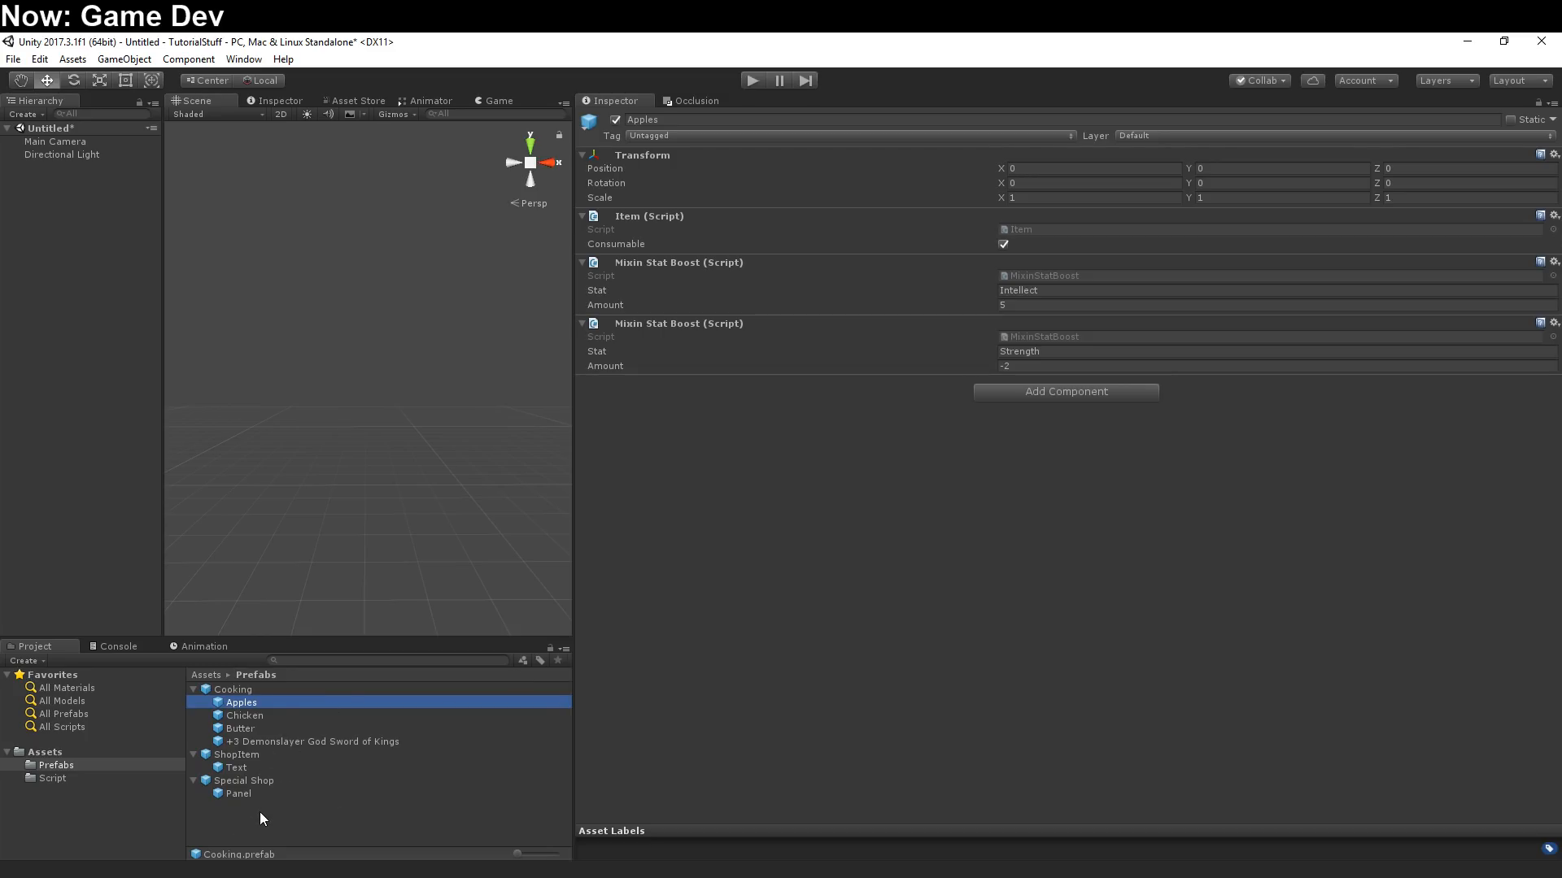